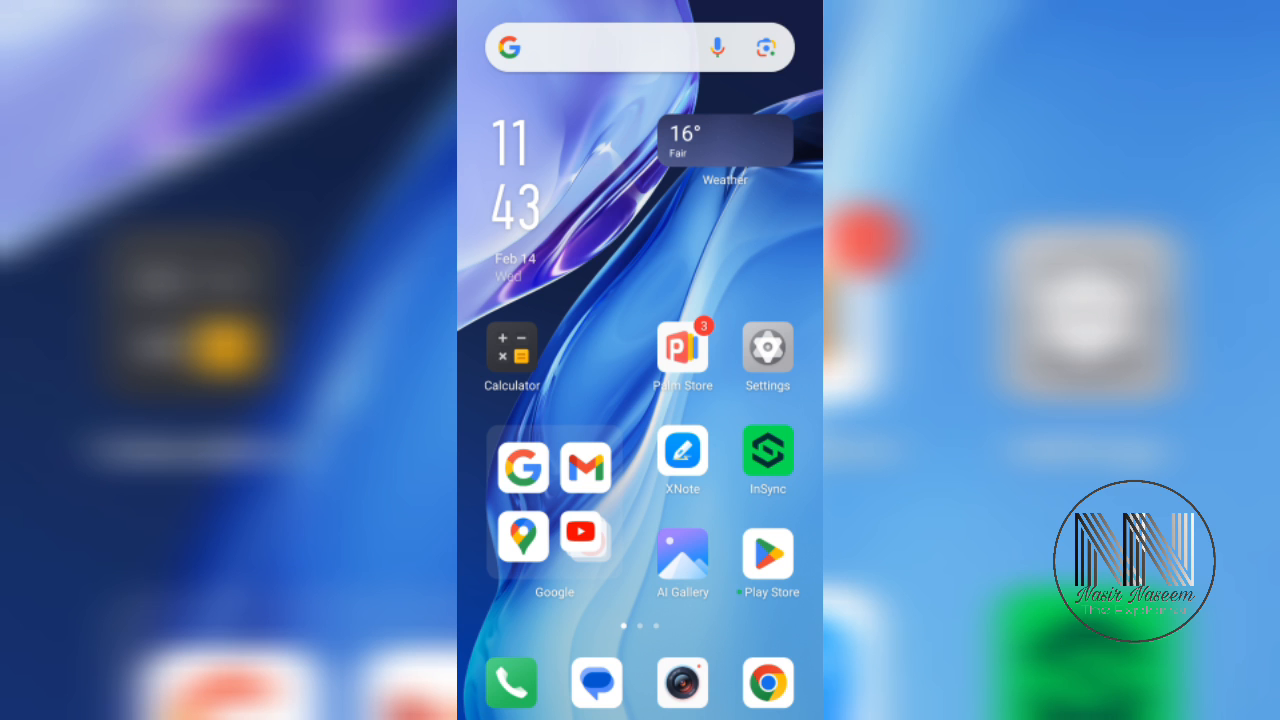
Swipe to the second home-screen page showing WhatsApp, Facebook and Snapchat
scroll("left", 3)
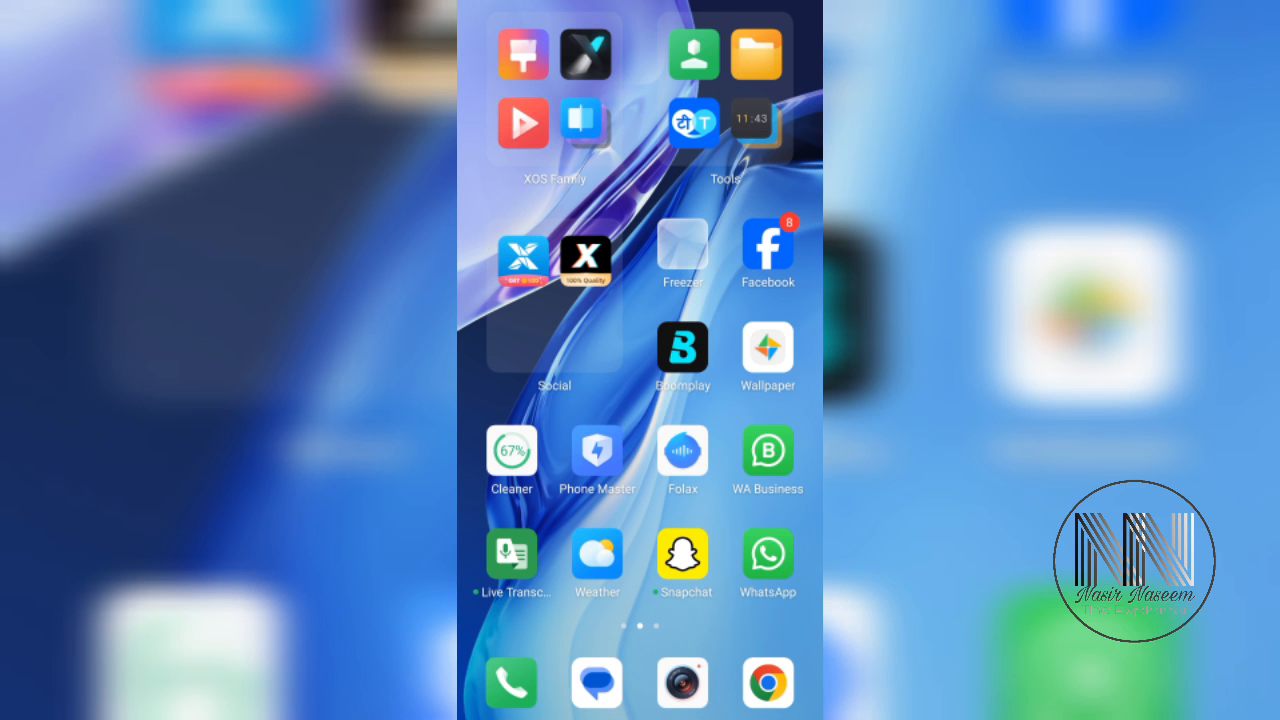
Launch WA Business, briefly visit Settings, then go to Business tools from the menu
left_click(767, 555)
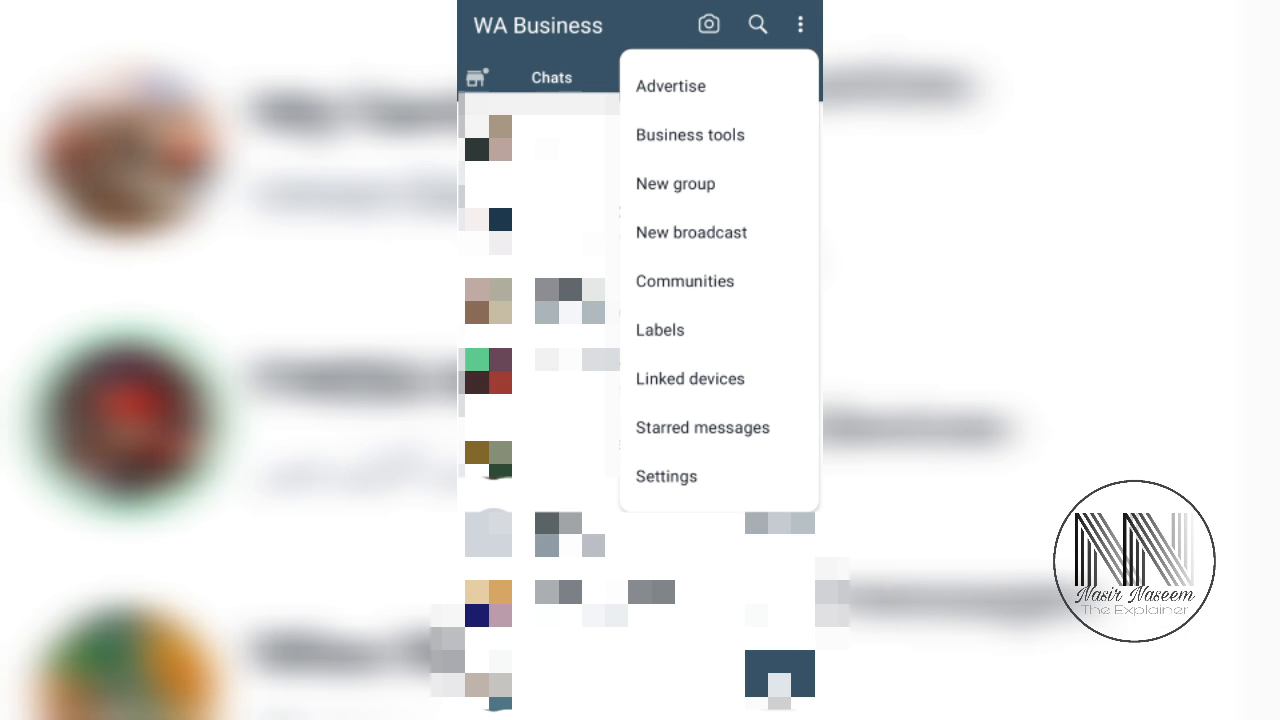
left_click(666, 476)
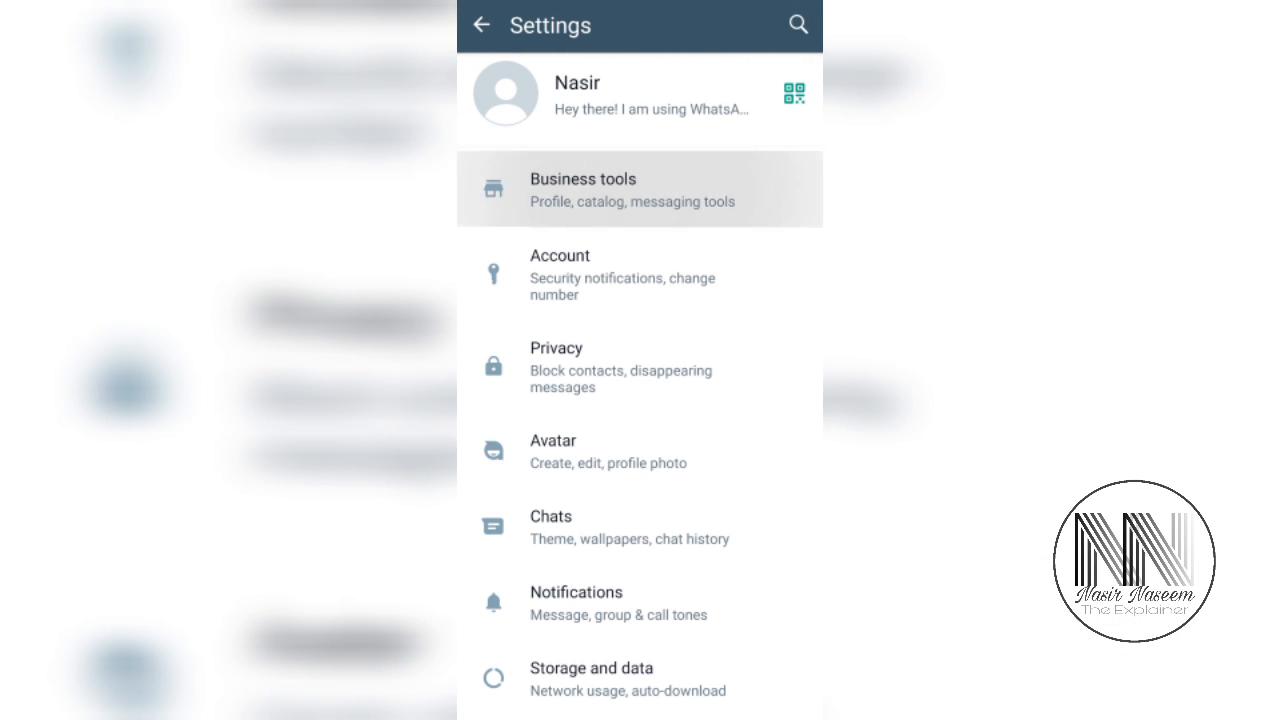
left_click(480, 24)
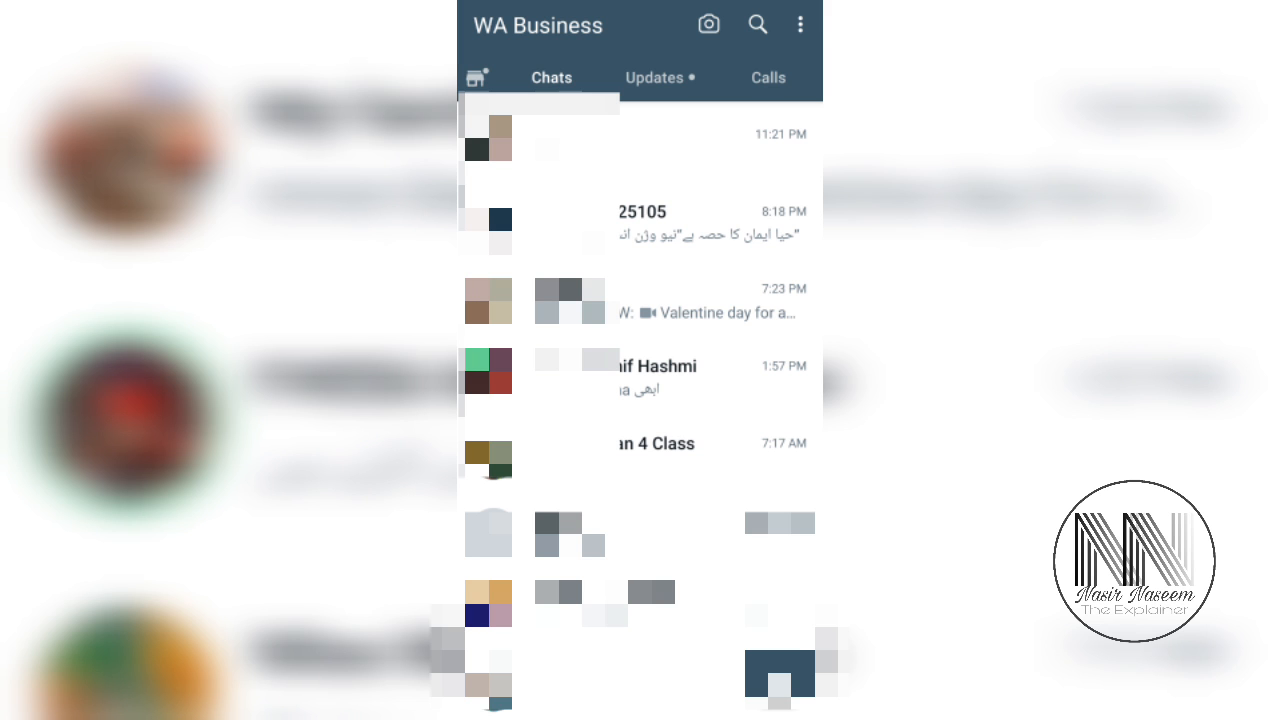
left_click(799, 24)
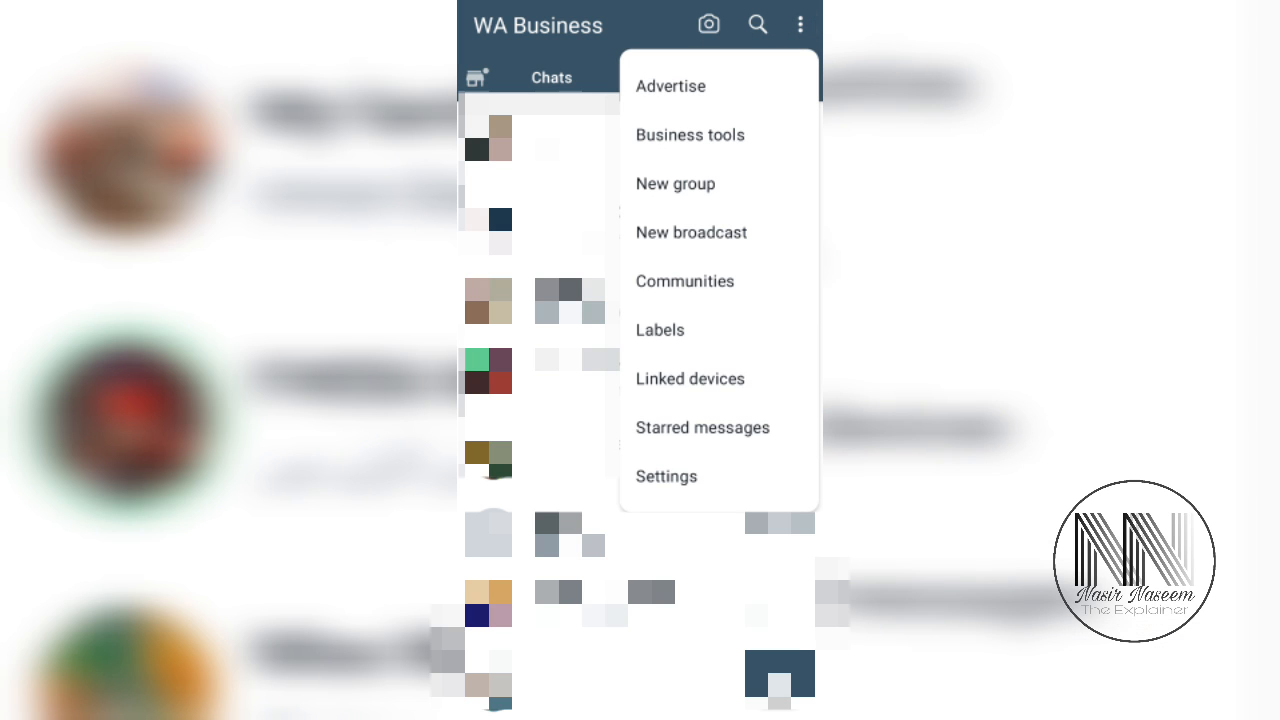
left_click(690, 135)
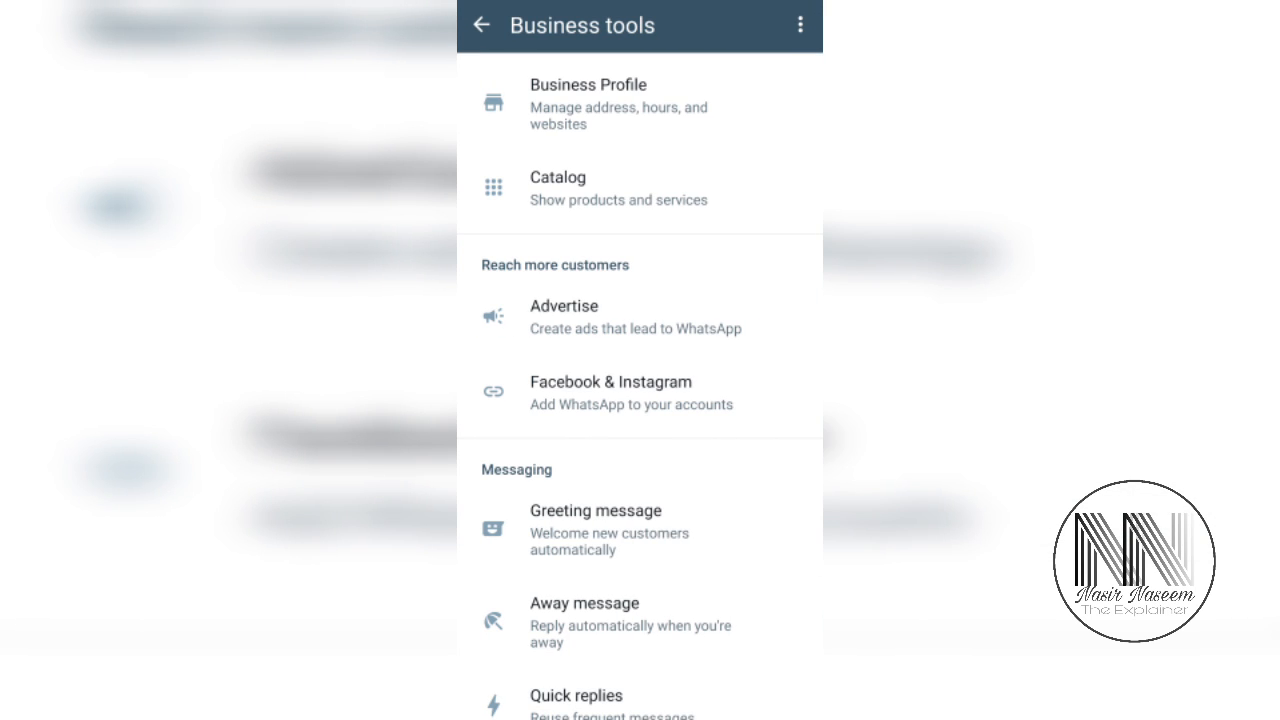
On Business Profile, replace the profile photo with the NN logo from Gallery
left_click(588, 104)
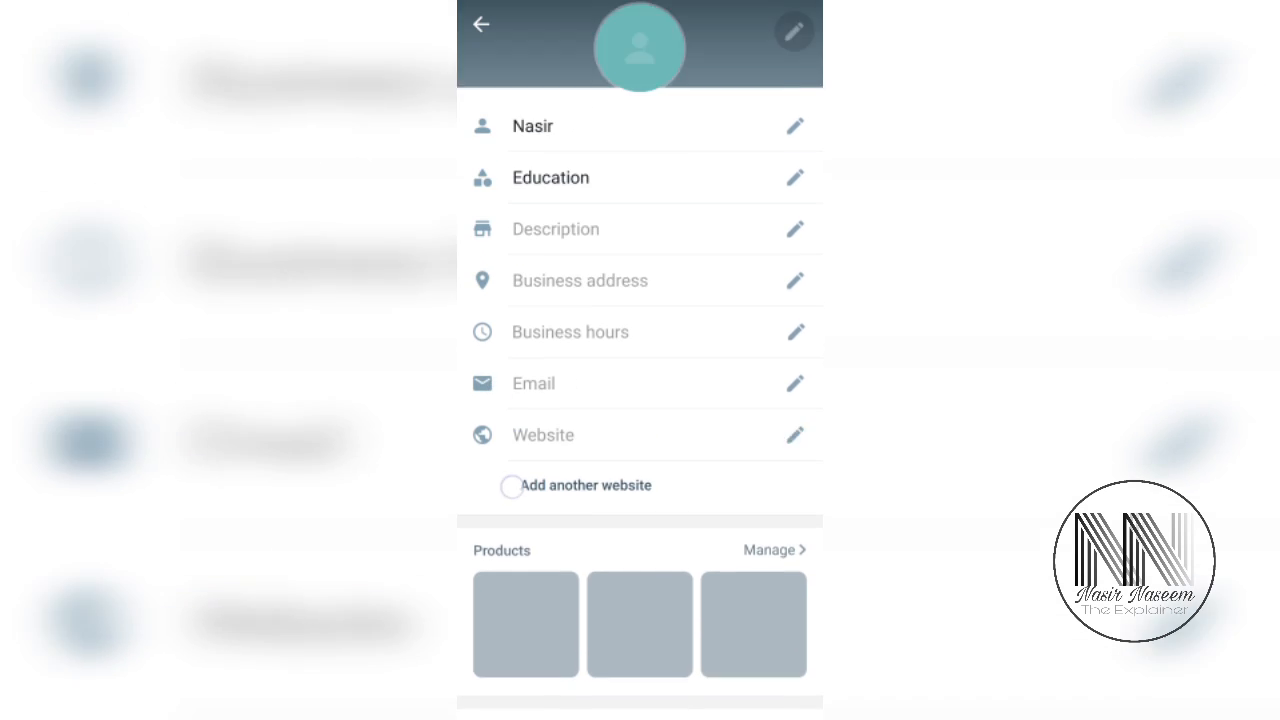
scroll("down", 3)
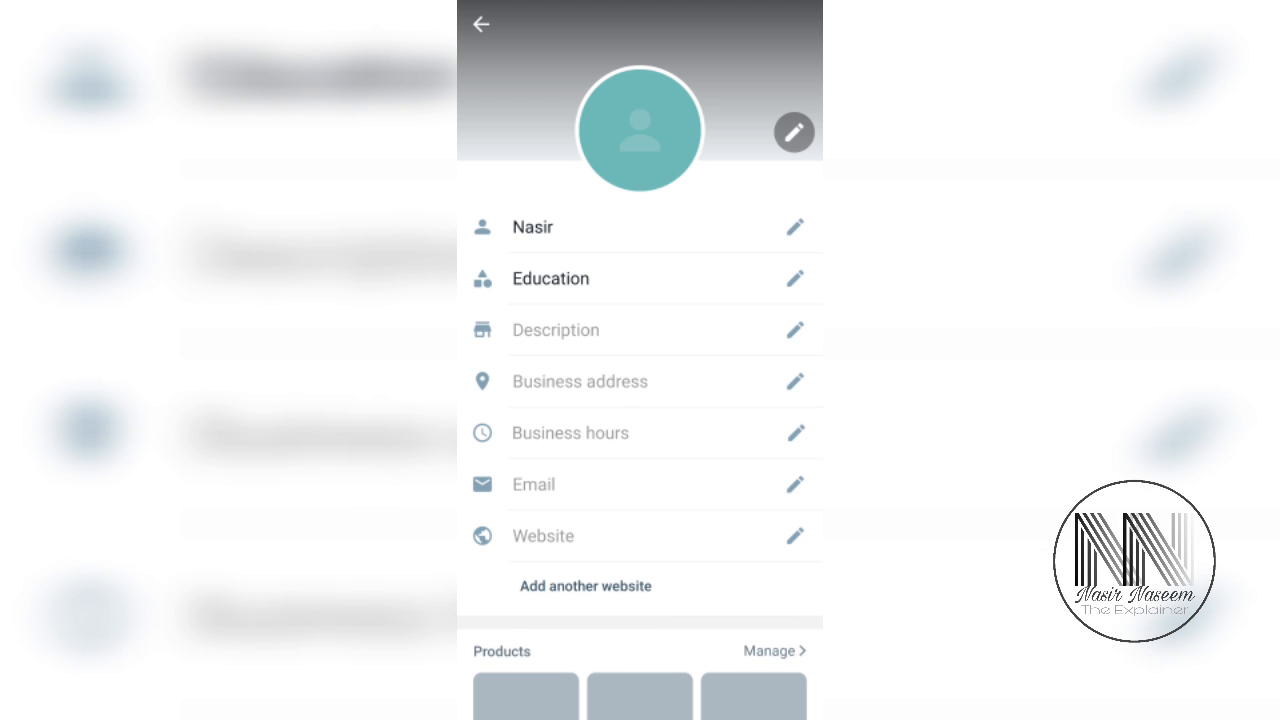
left_click(793, 132)
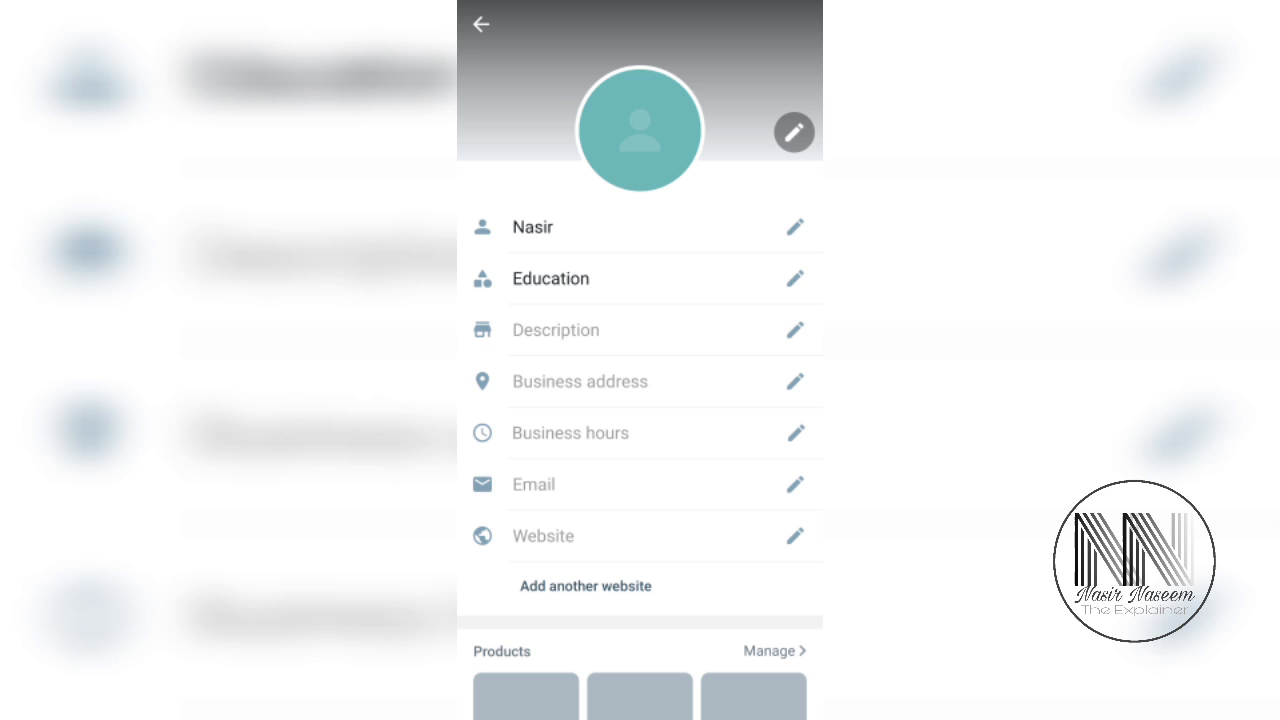
left_click(793, 131)
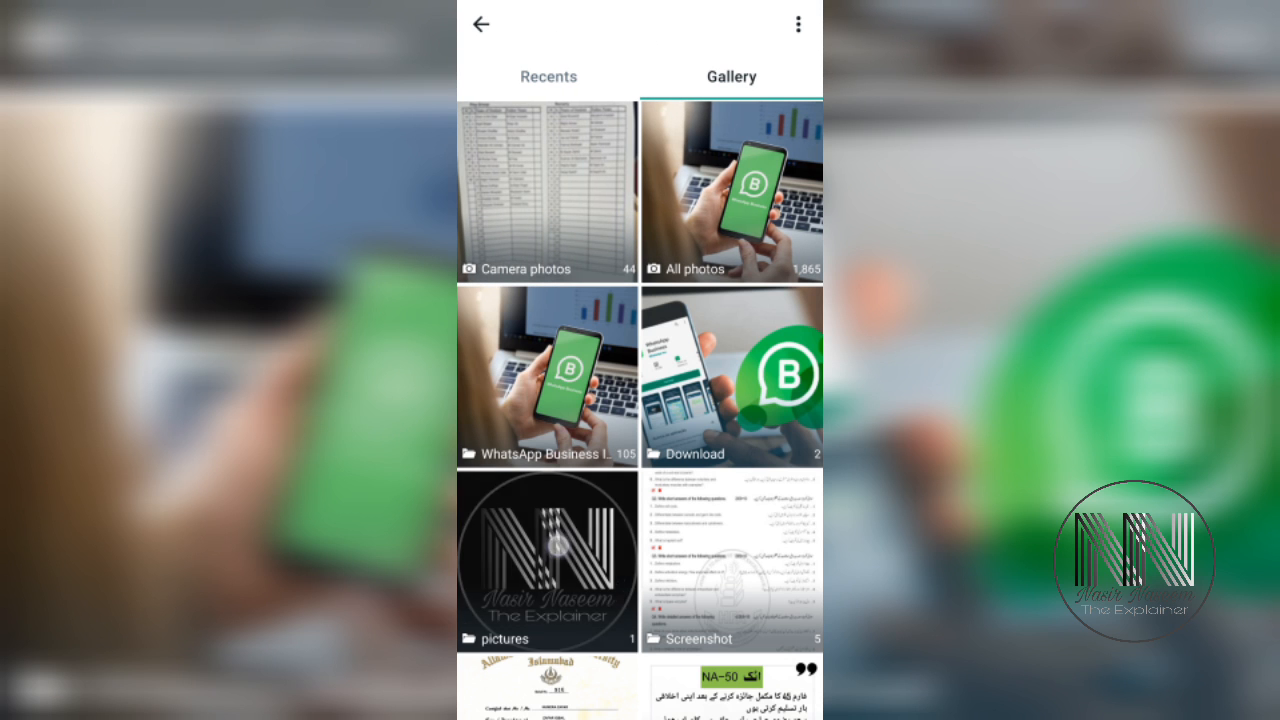
left_click(480, 23)
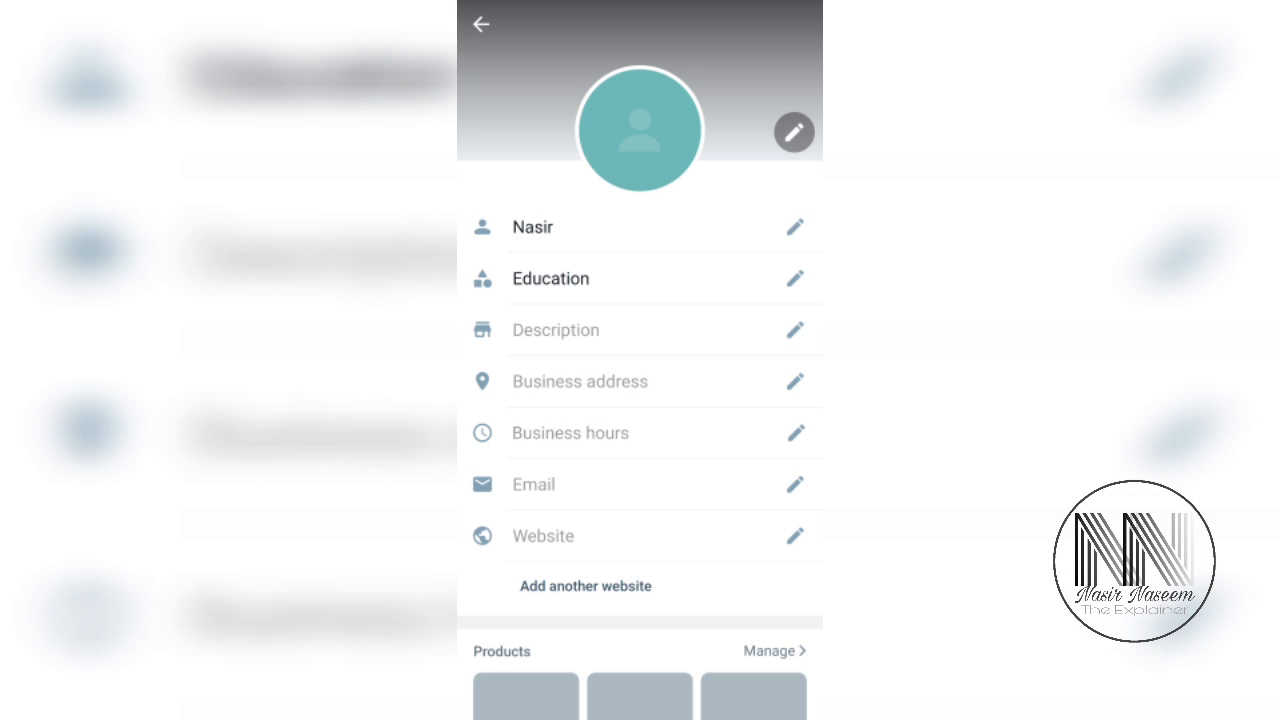
left_click(794, 132)
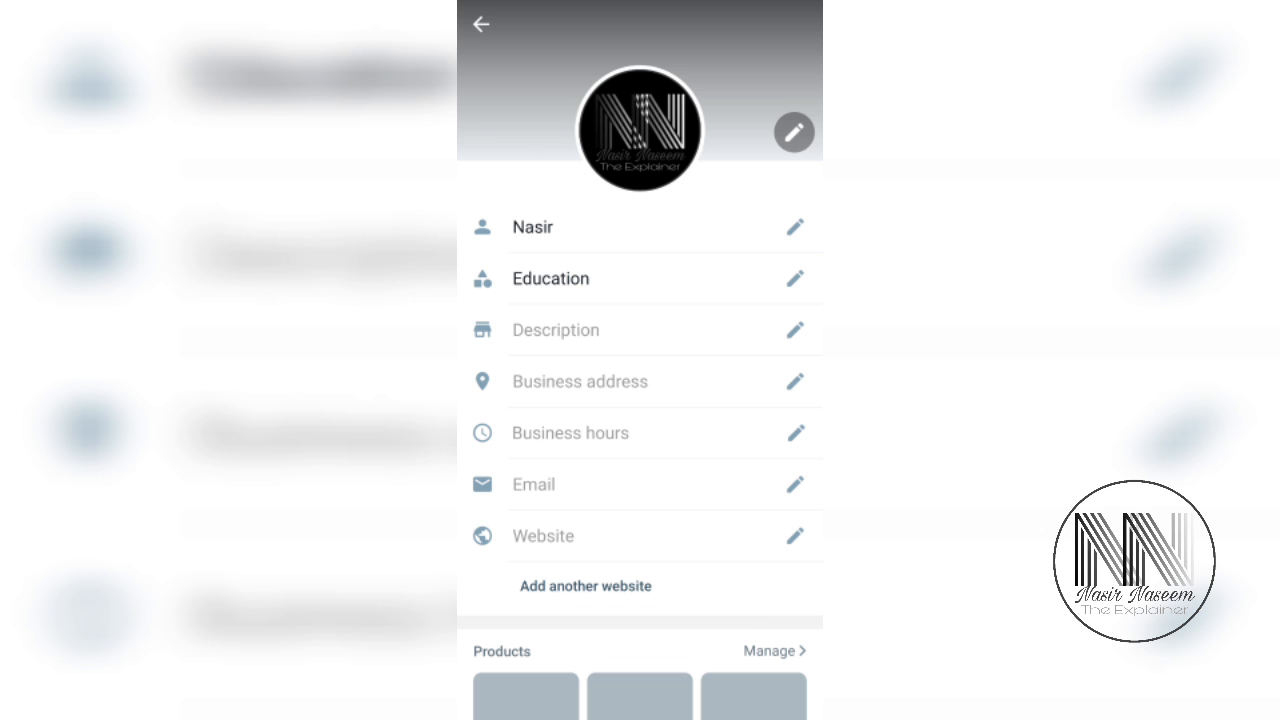
Rename the business to 'Nasir the explainer' and acknowledge the success message
left_click(794, 227)
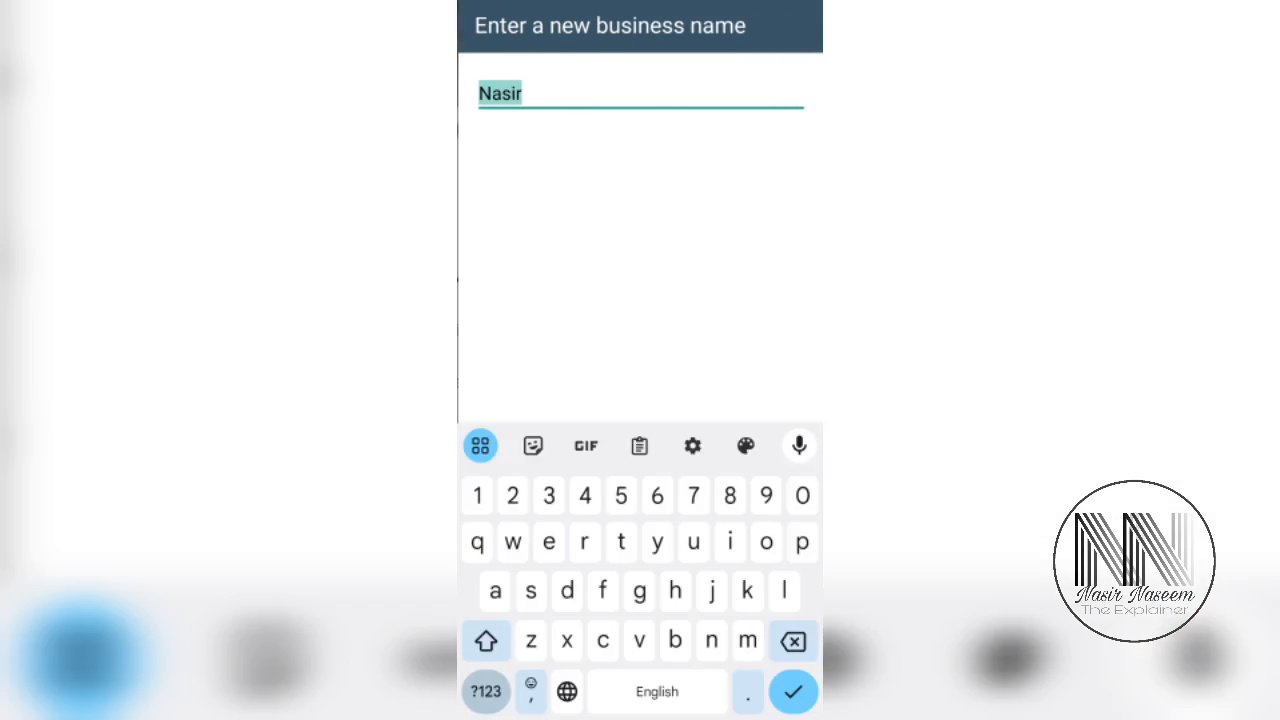
left_click(500, 93)
type(" the explai")
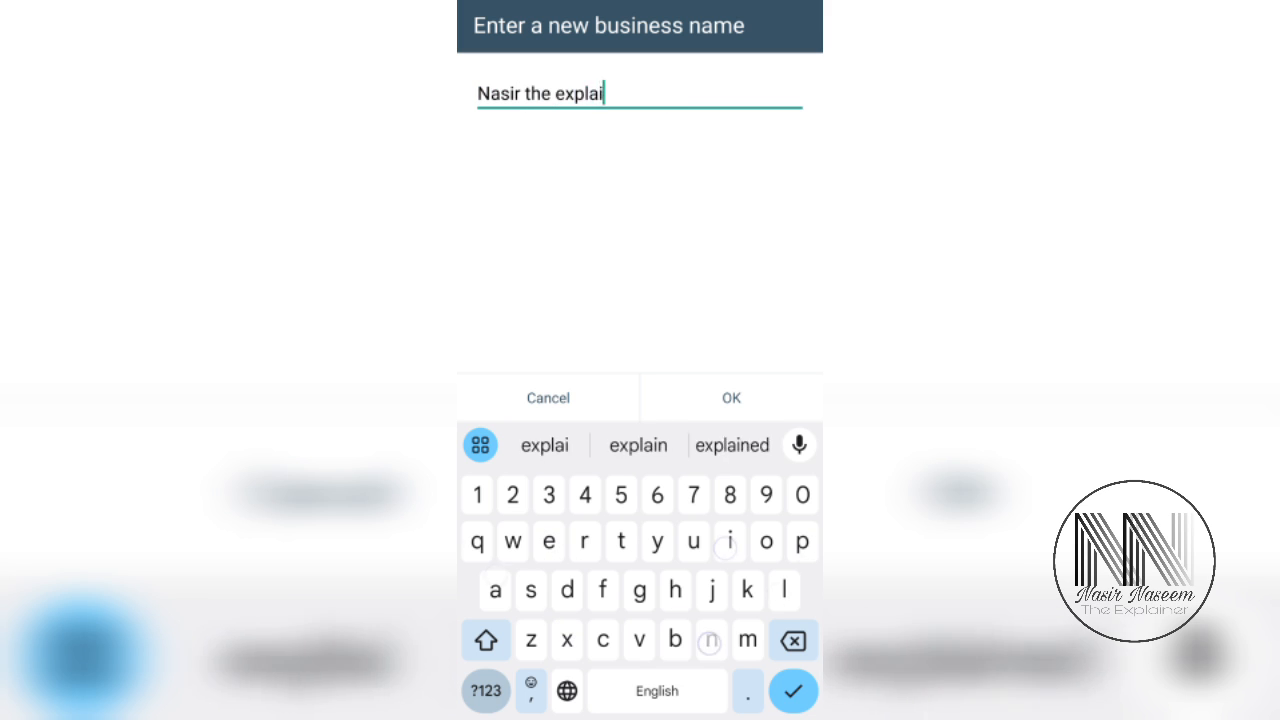
type("ner")
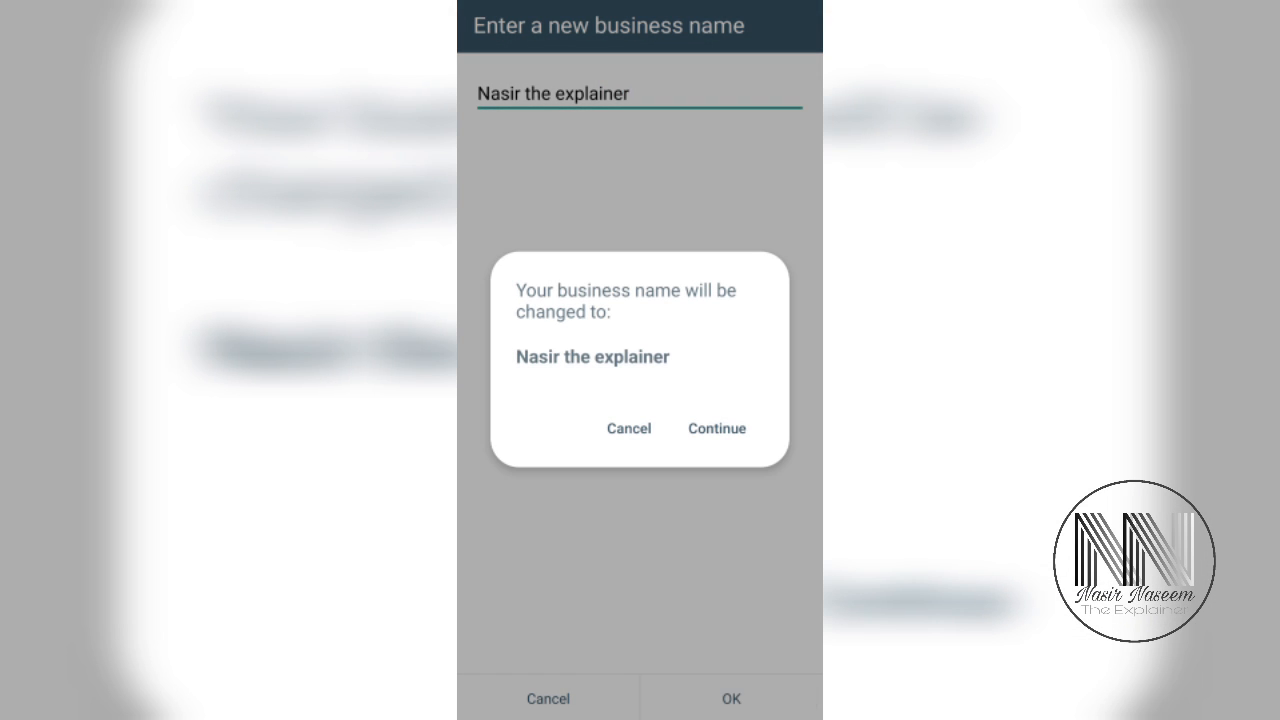
left_click(716, 428)
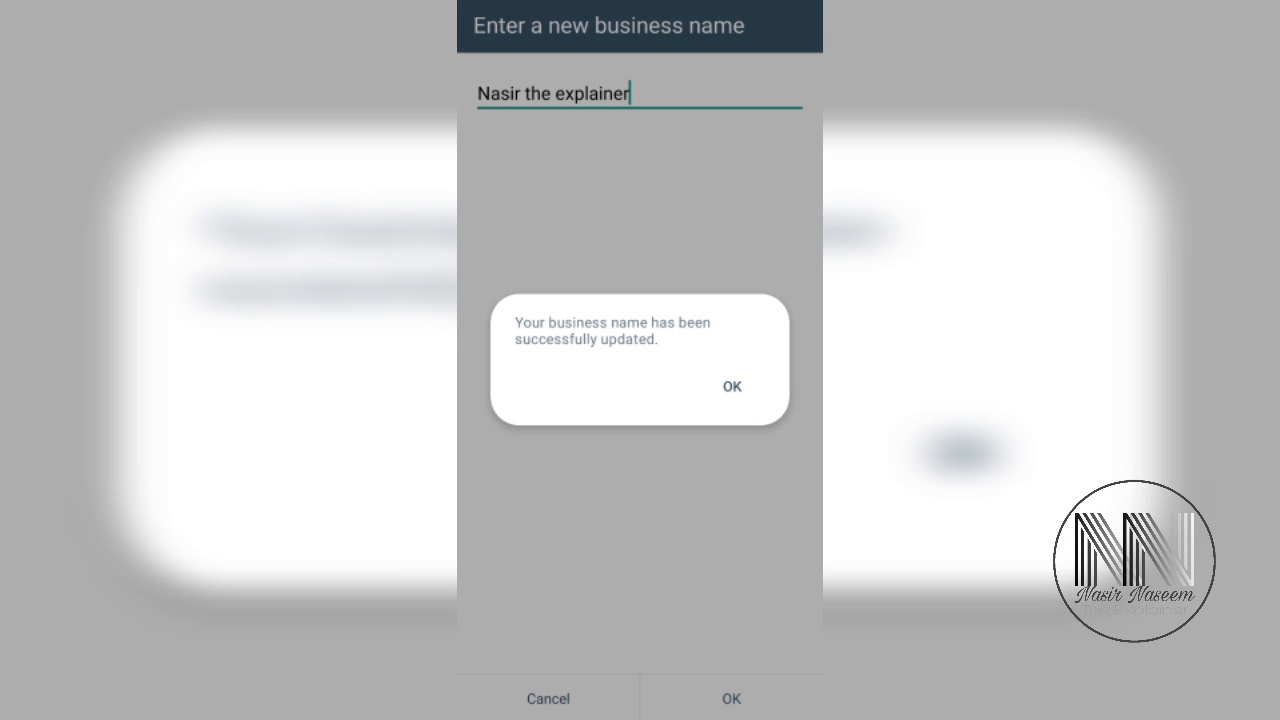
left_click(731, 386)
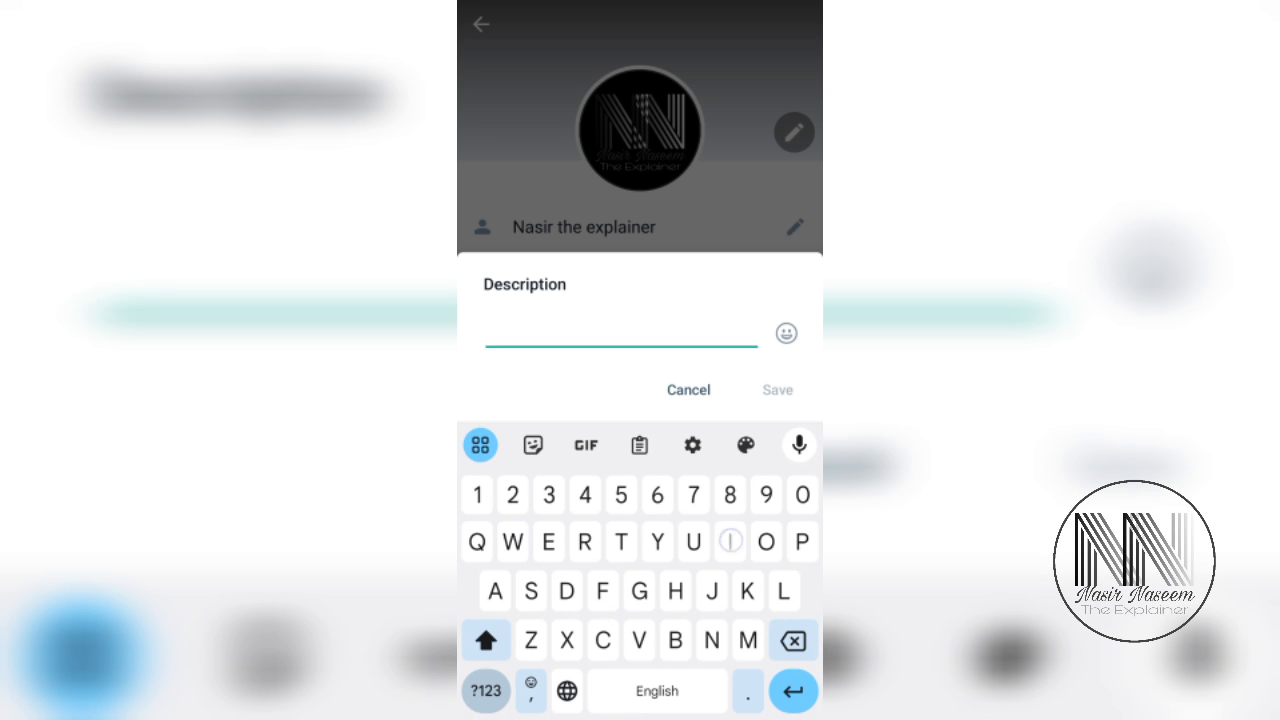
Enter 'I am an online educationist' as the business description and save it
type("I am a")
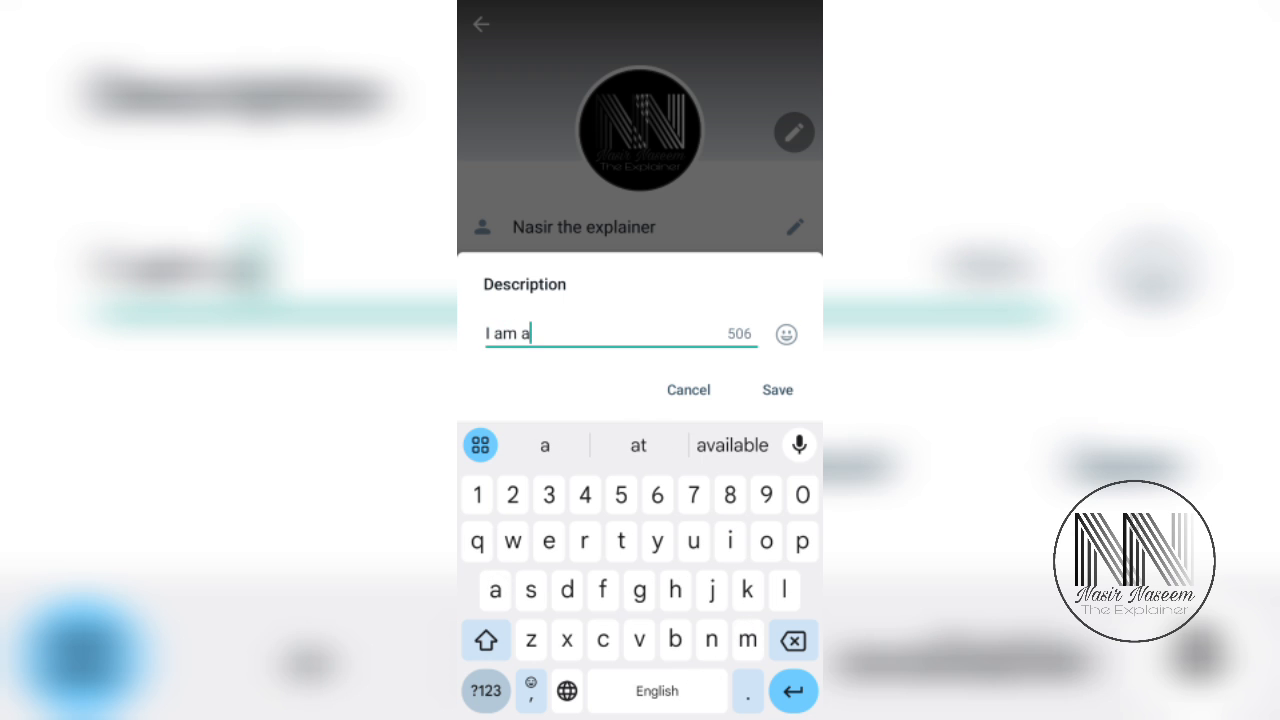
type("n online")
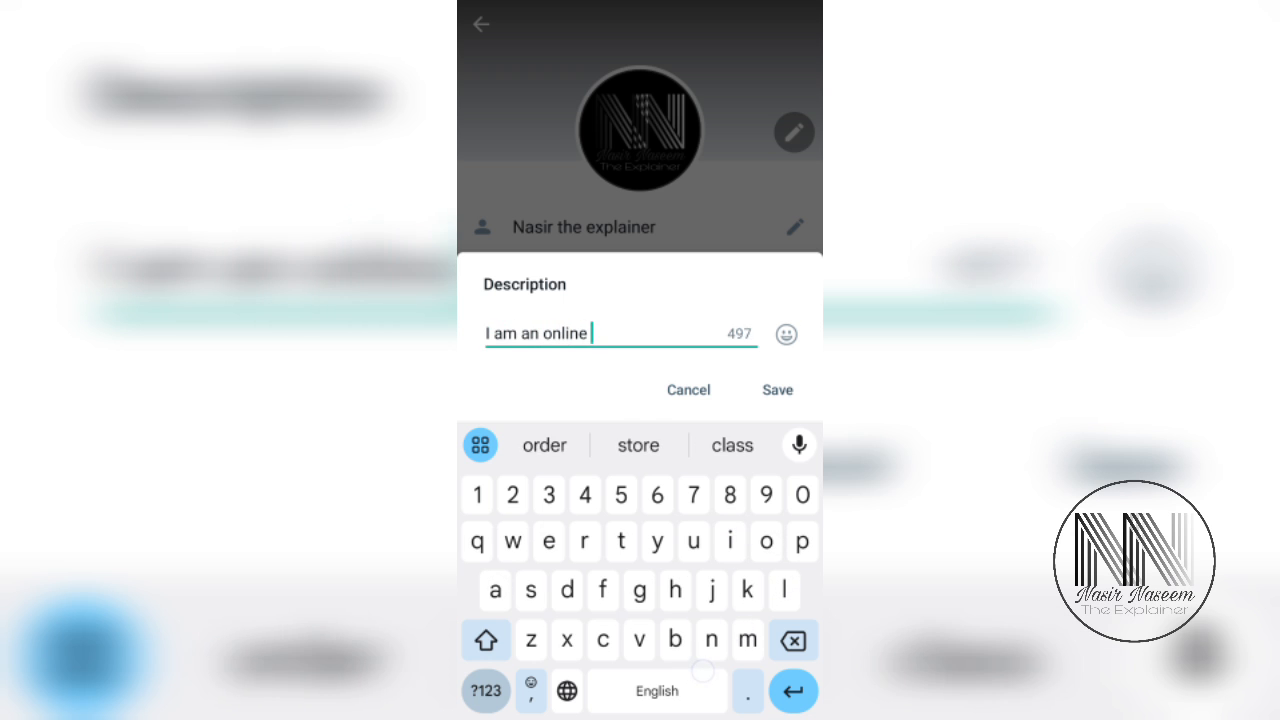
type("educationist")
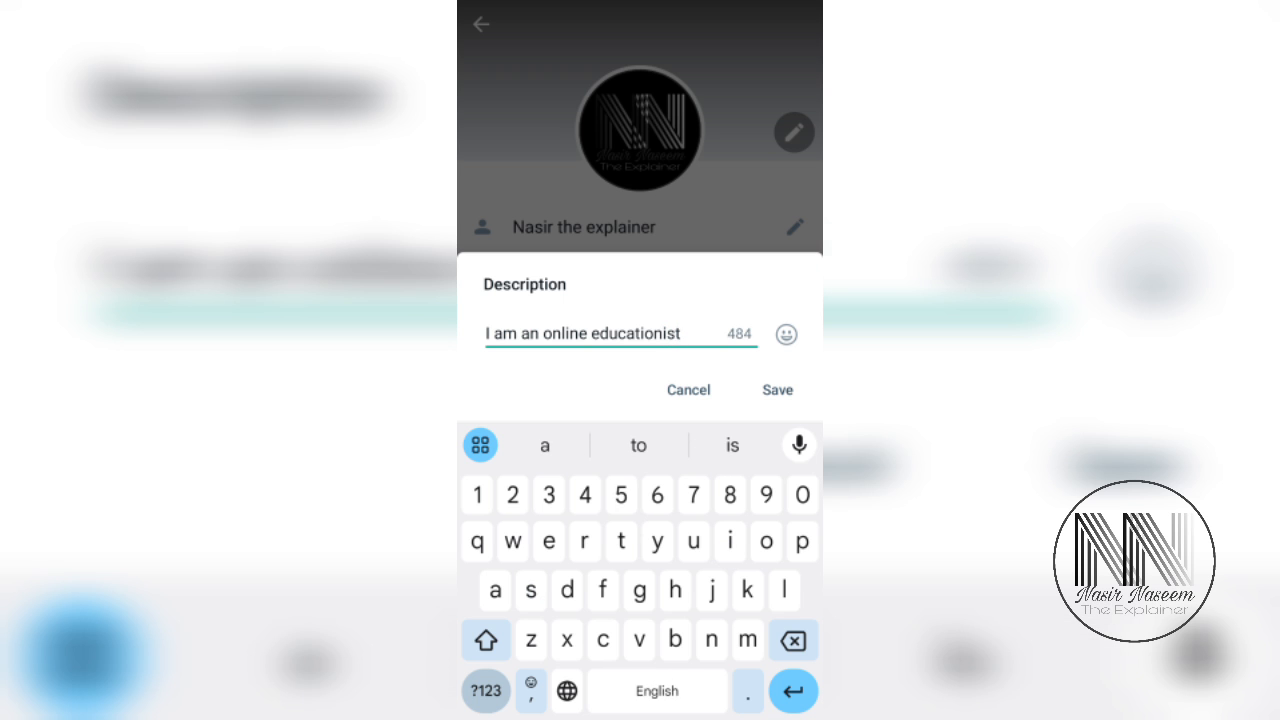
left_click(777, 390)
type("Pakistan")
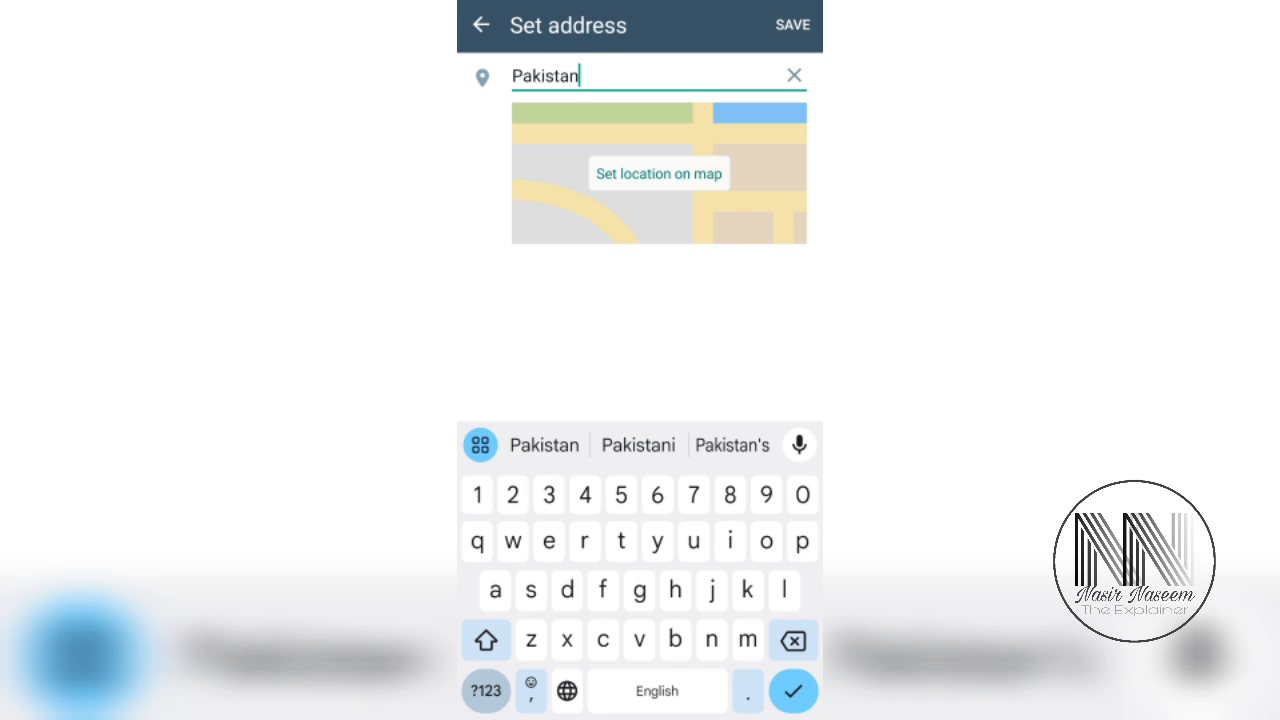
Save 'Pakistan' as the business address
left_click(791, 24)
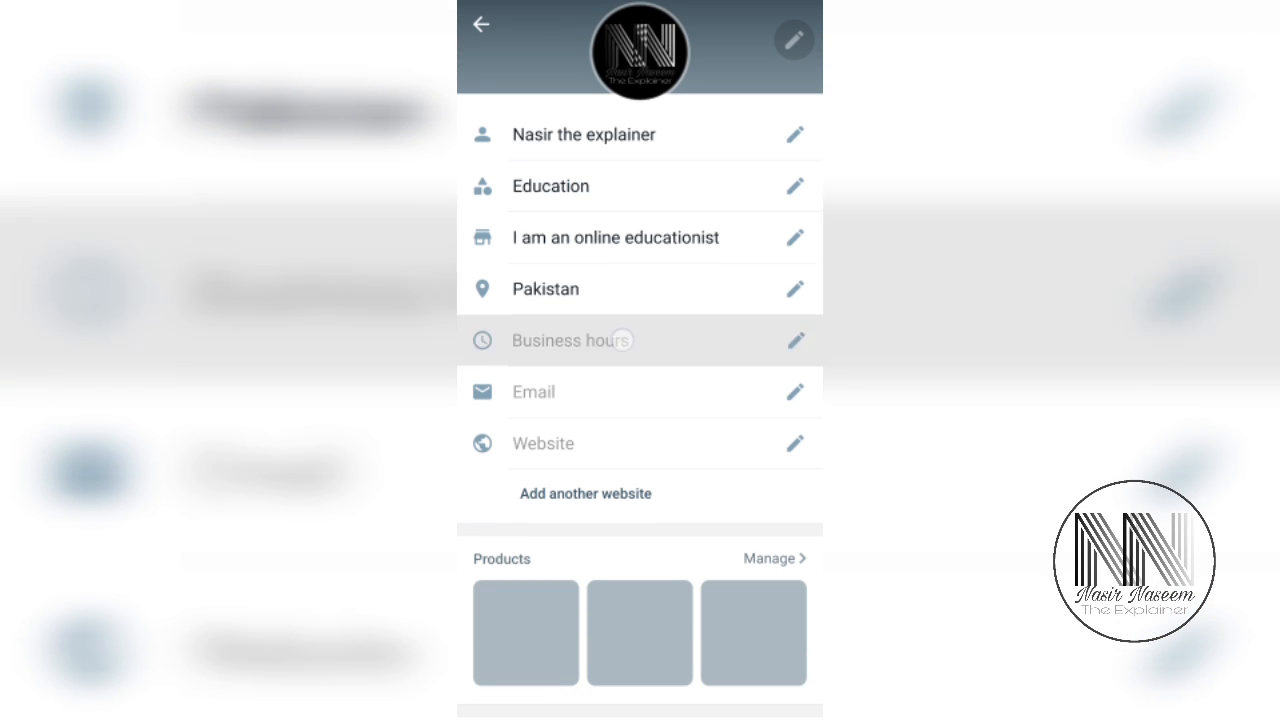
Choose selected hours, set Monday 9:00 AM–8:00 PM, and enable Tuesday through Saturday
left_click(572, 340)
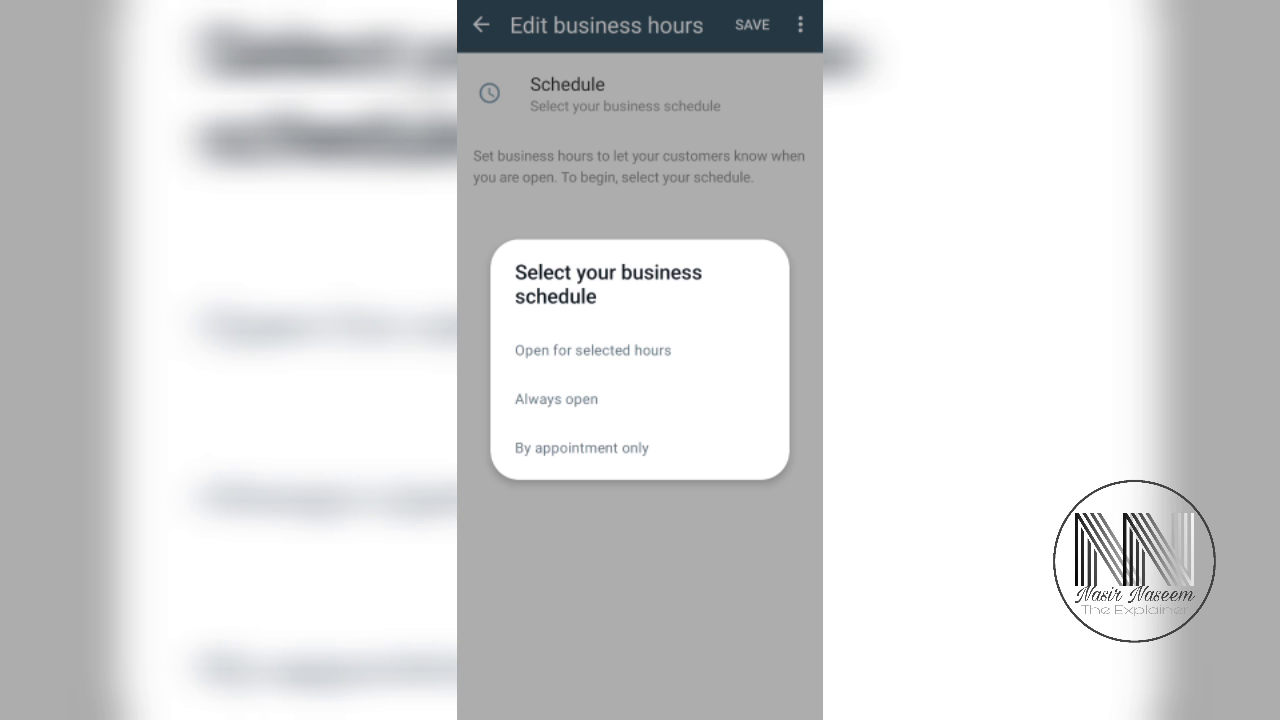
left_click(592, 350)
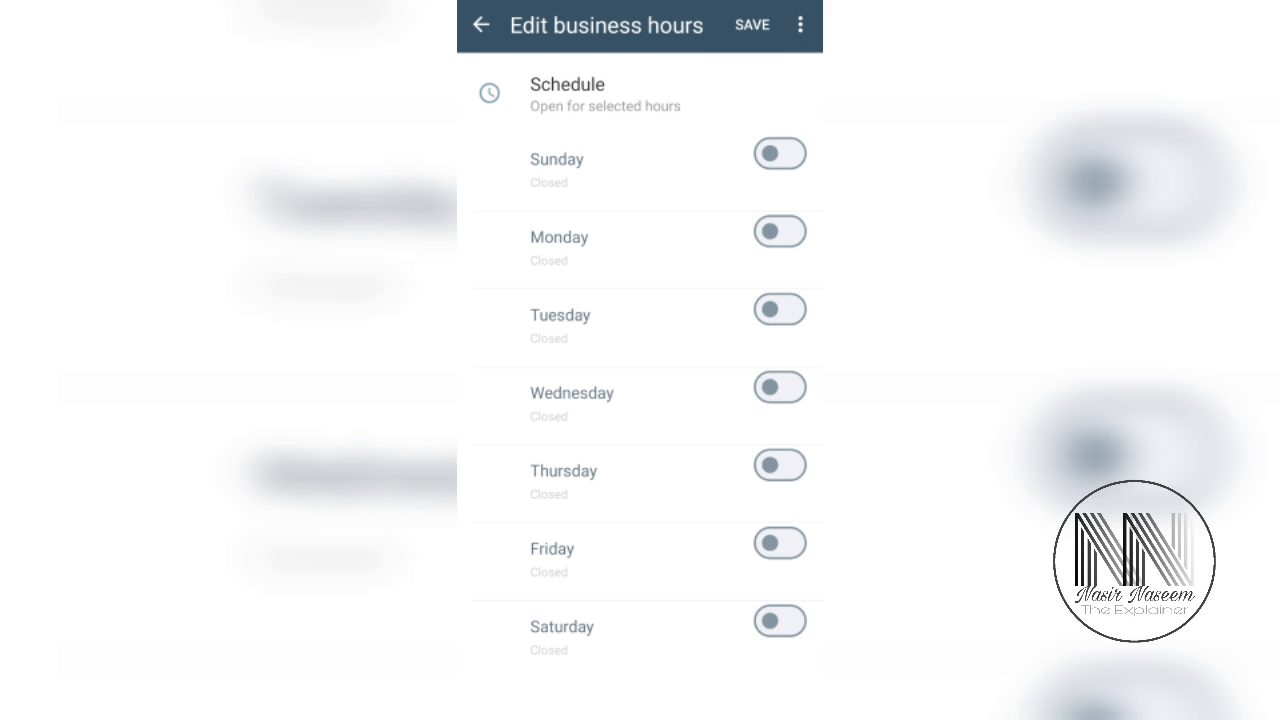
left_click(779, 231)
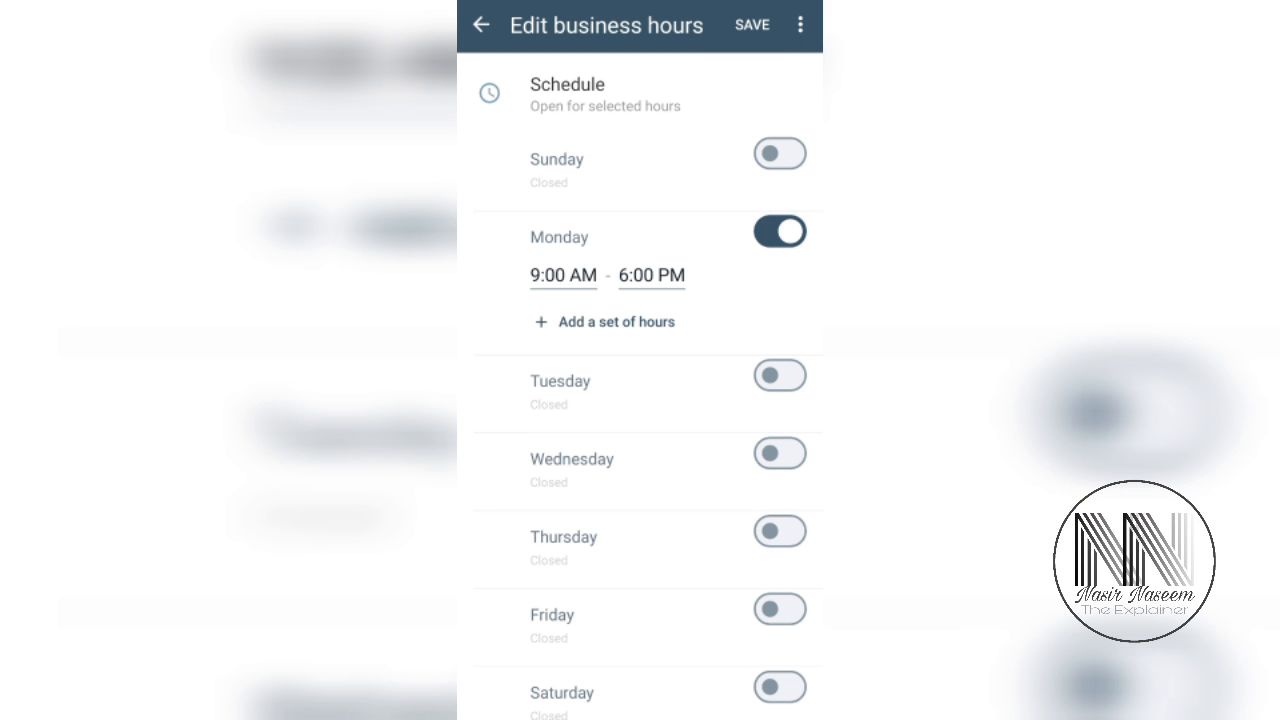
left_click(651, 275)
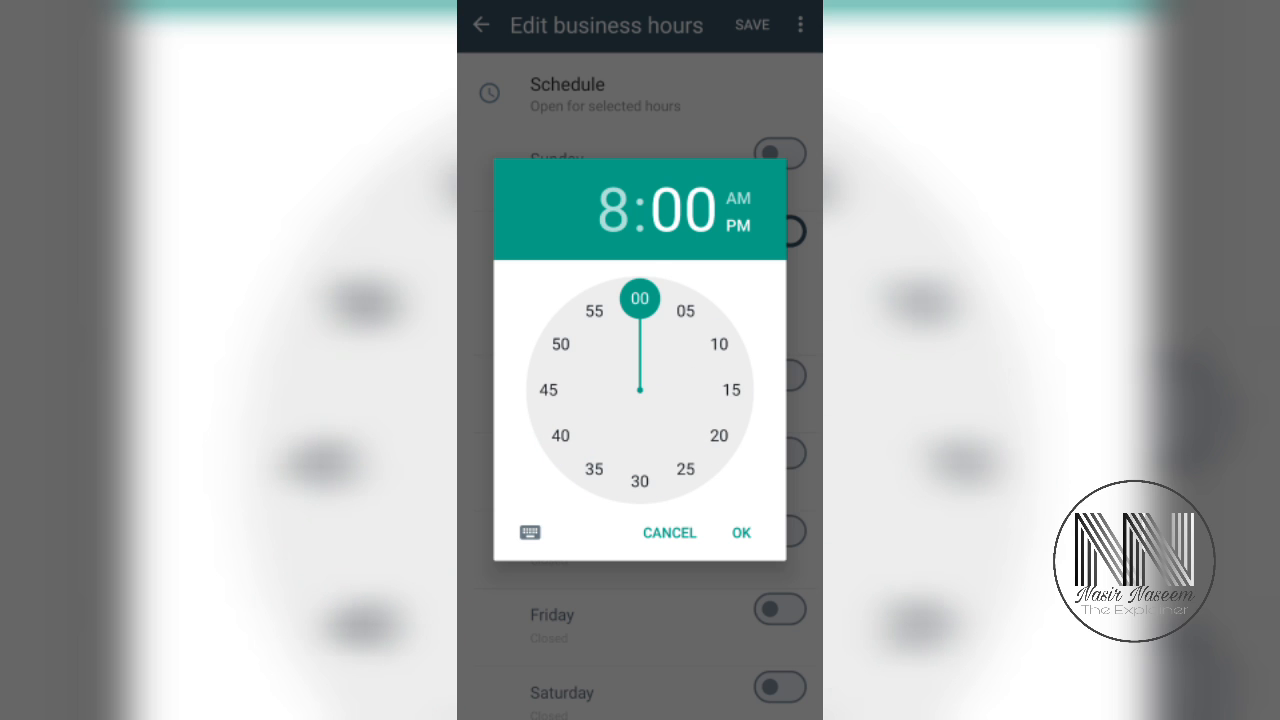
left_click(740, 532)
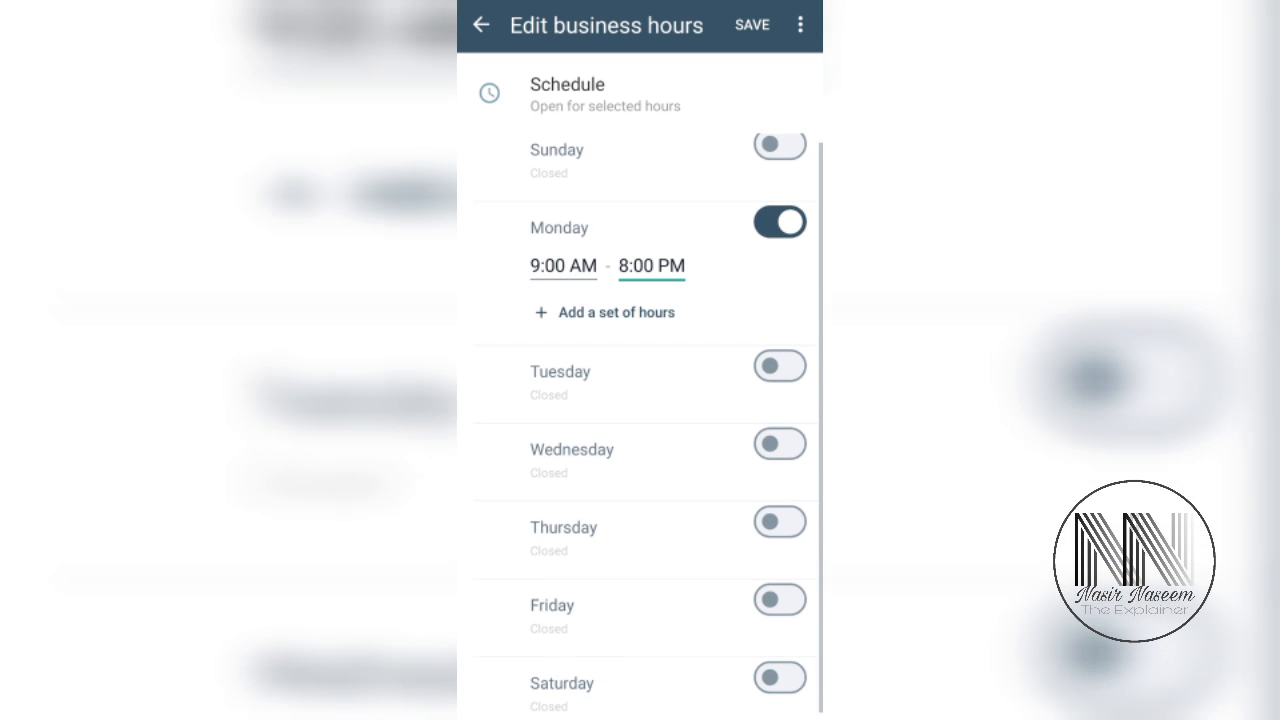
left_click(779, 366)
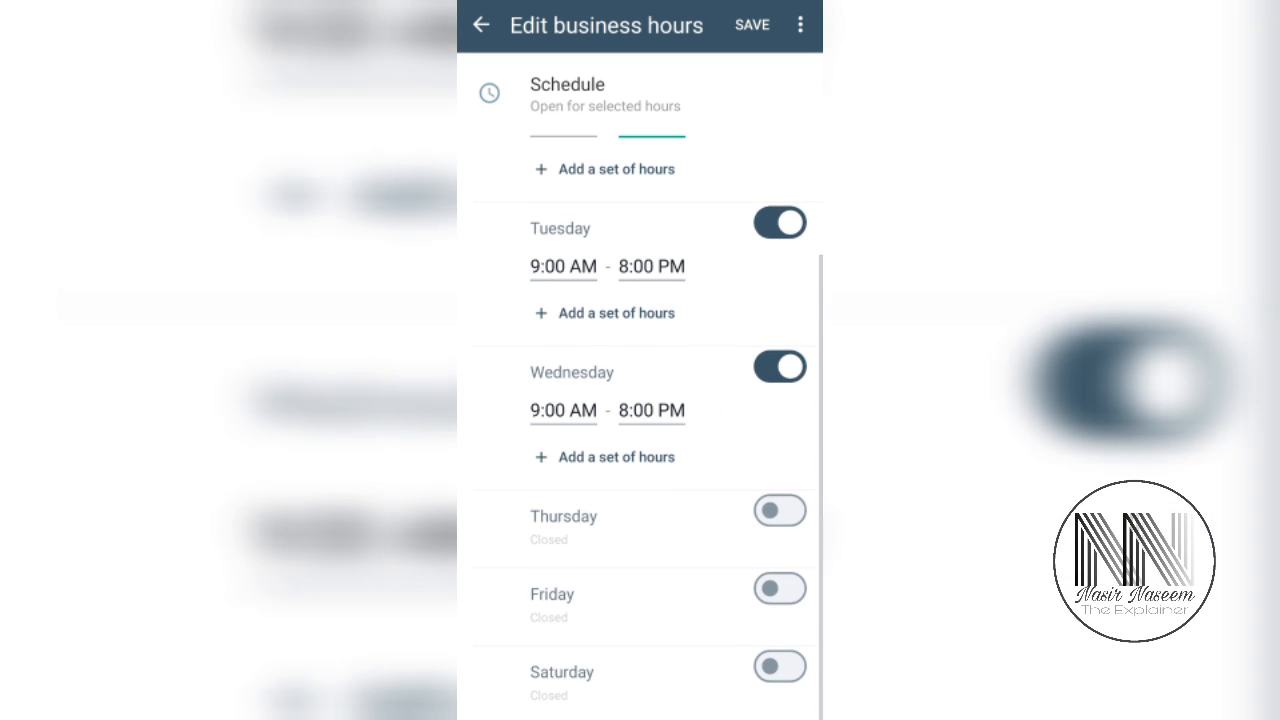
left_click(779, 510)
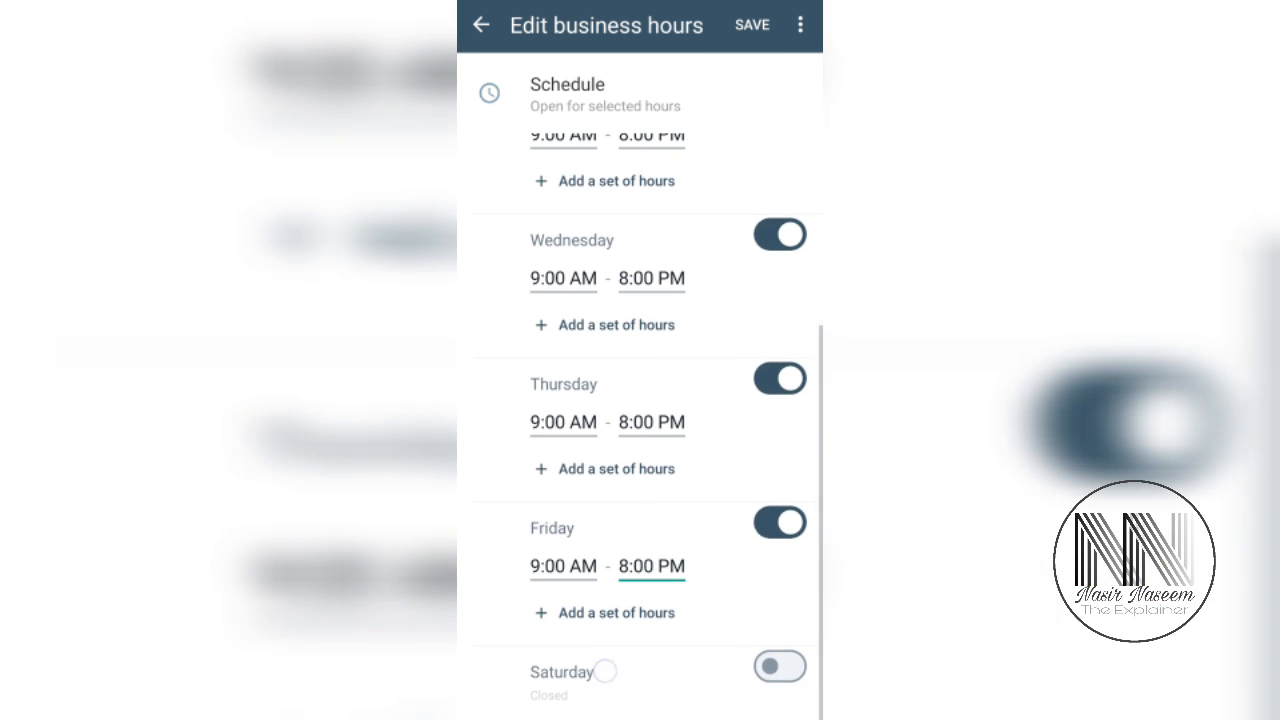
left_click(780, 667)
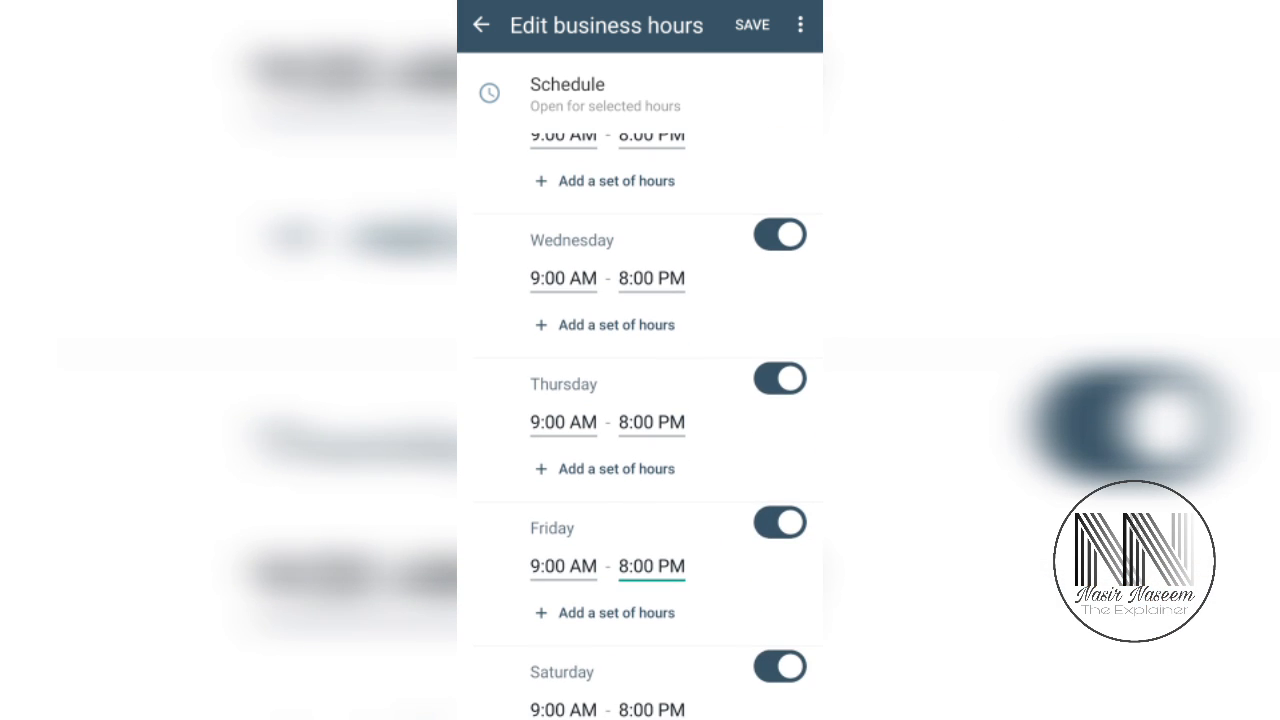
Save the Monday–Saturday hours, then scroll down and start editing Email
left_click(751, 25)
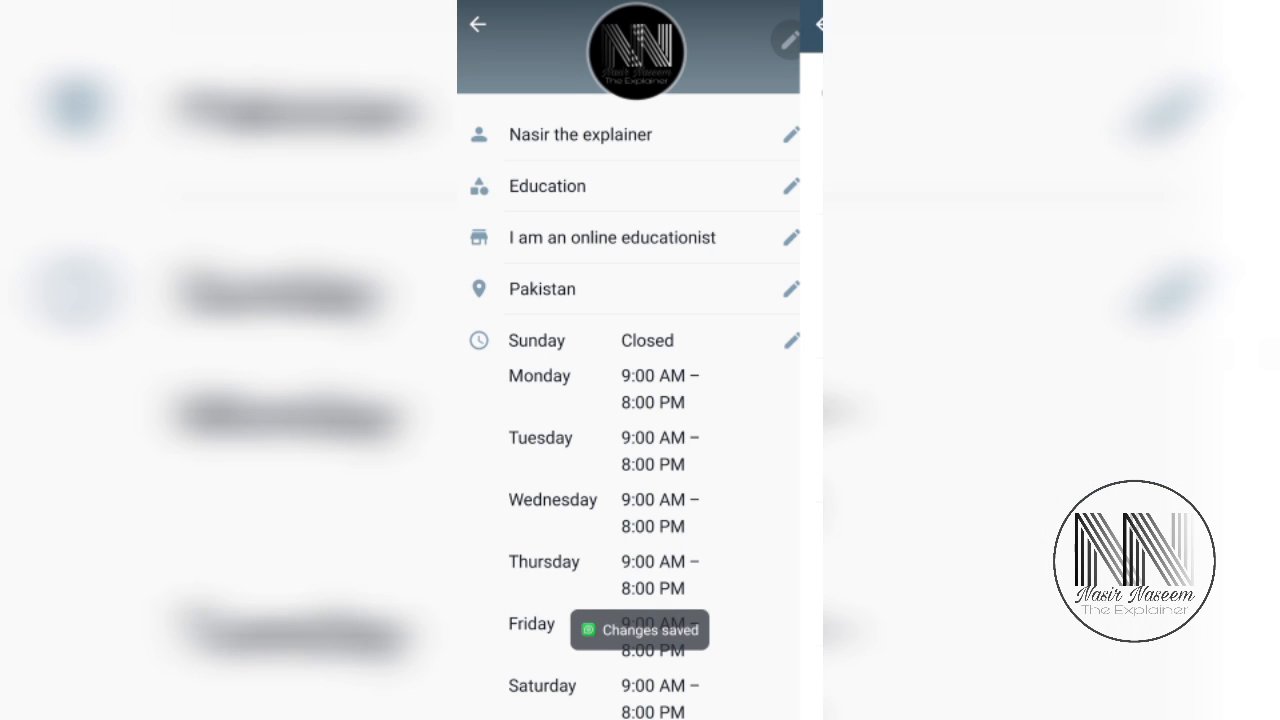
scroll("down", 3)
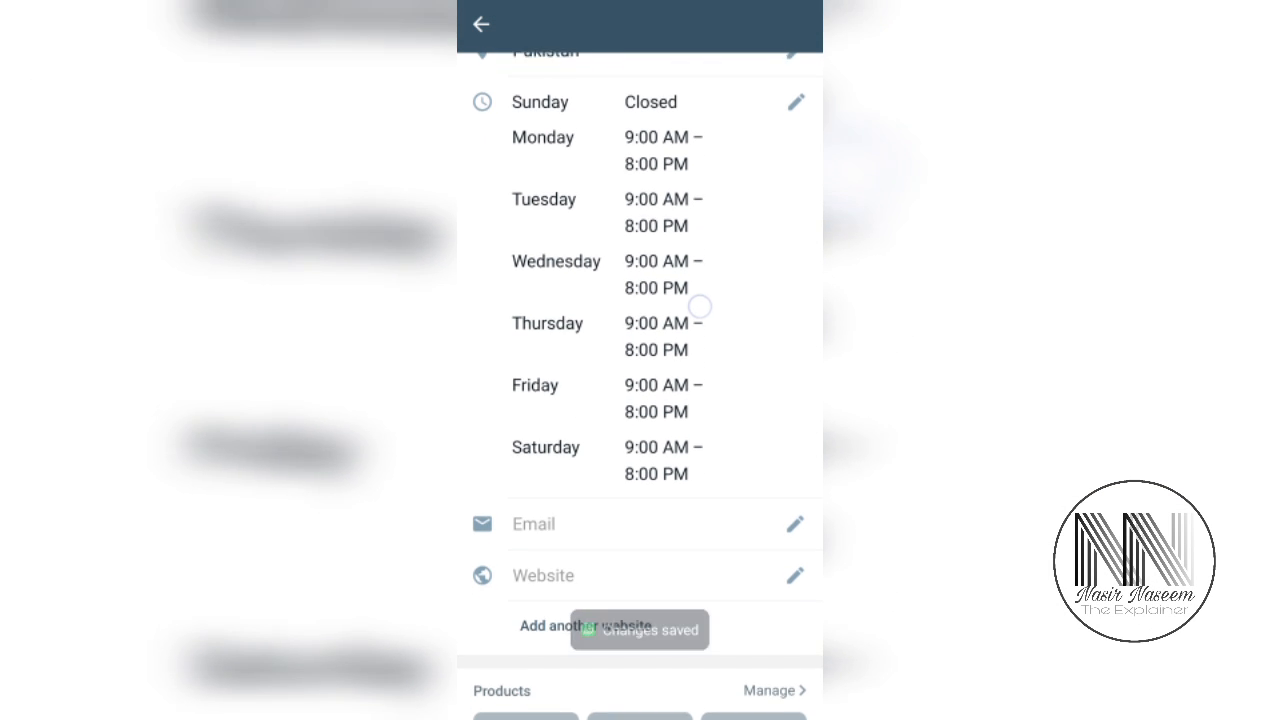
scroll("down", 3)
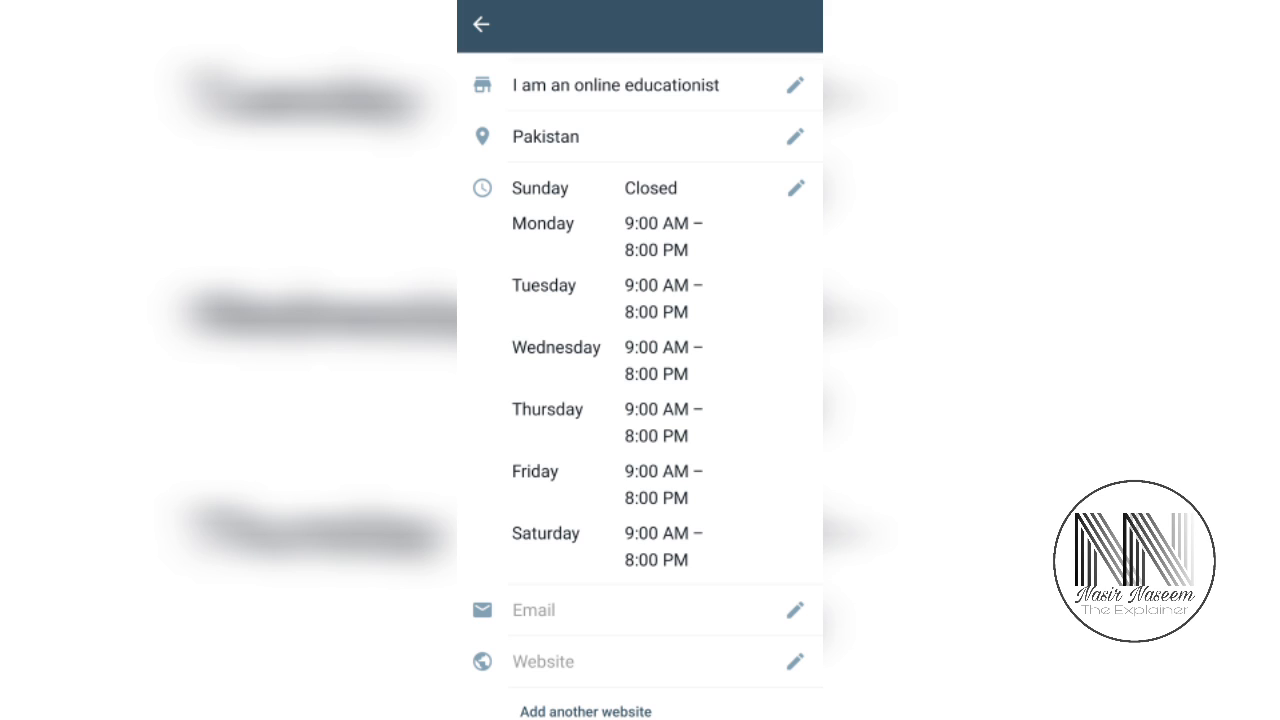
scroll("down", 3)
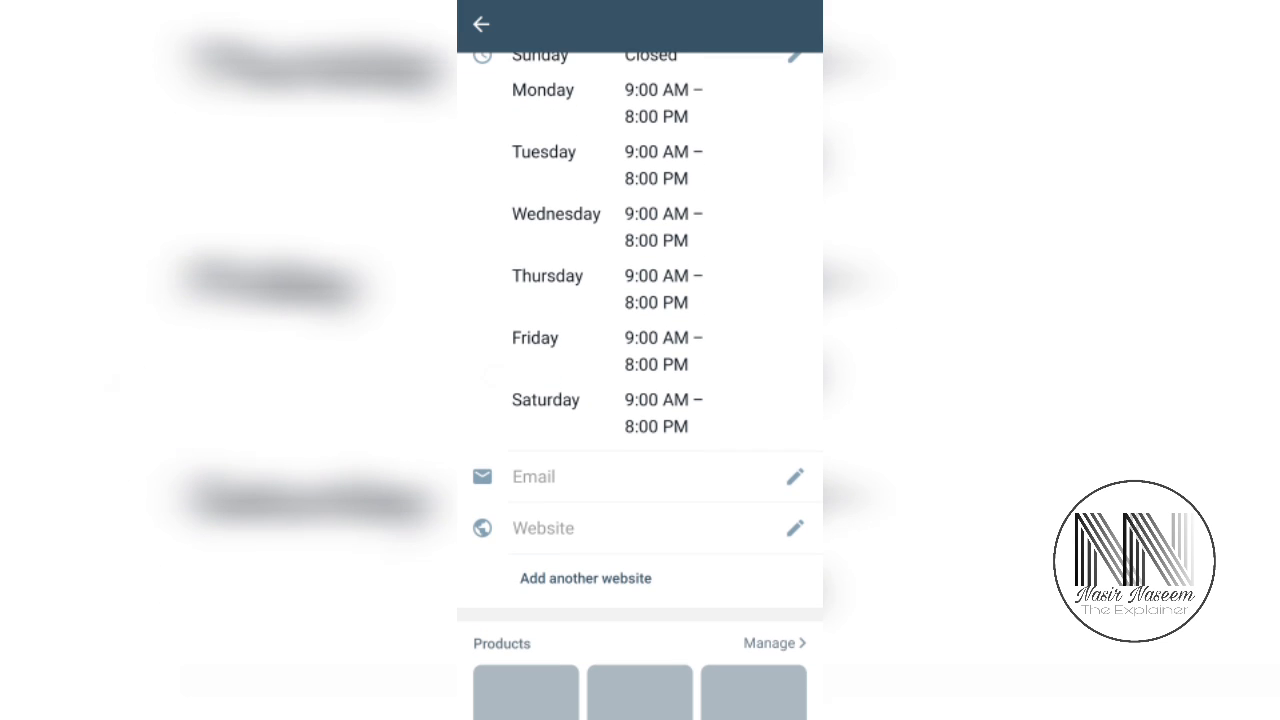
left_click(650, 476)
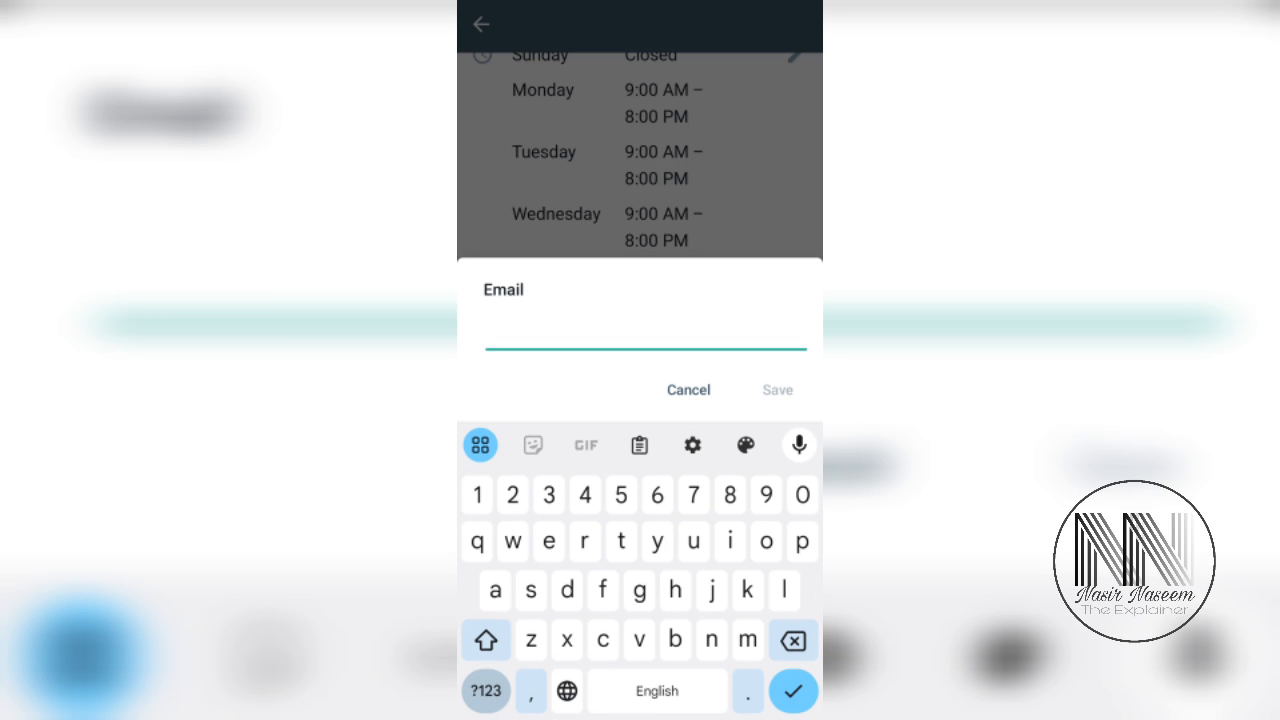
Enter the business email beginning 'nasir' and save it
type("nasir")
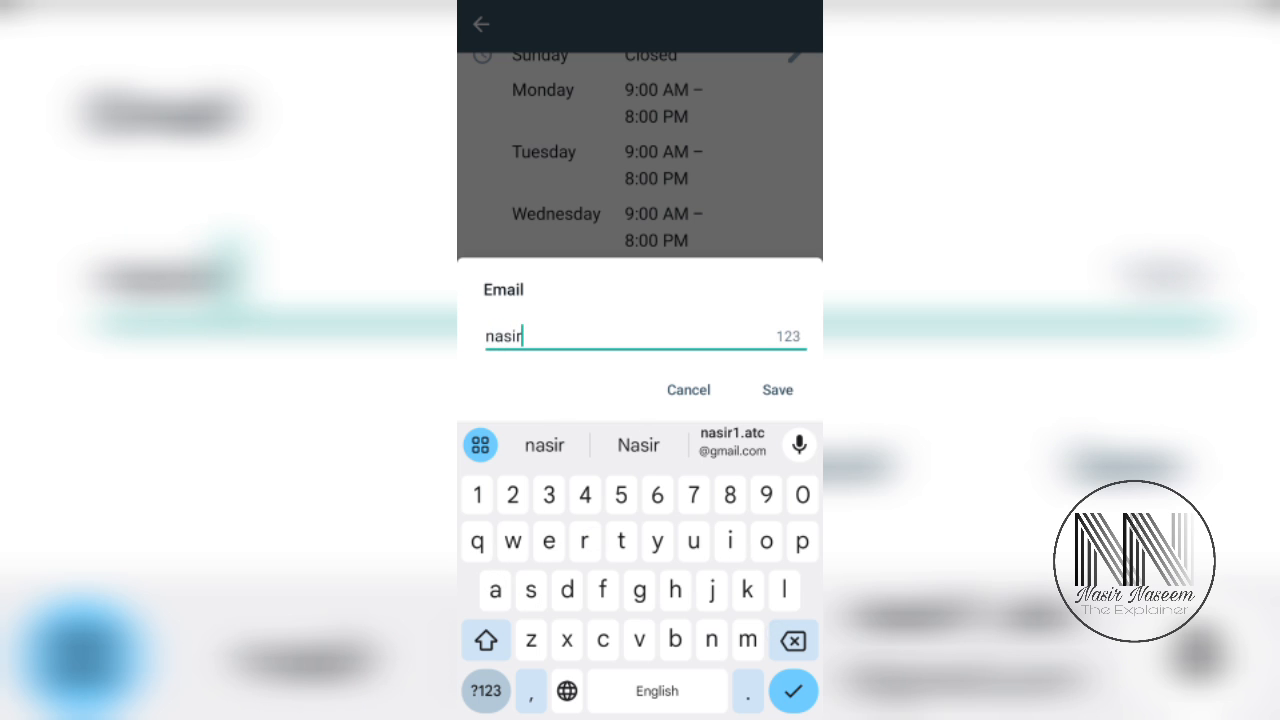
left_click(485, 691)
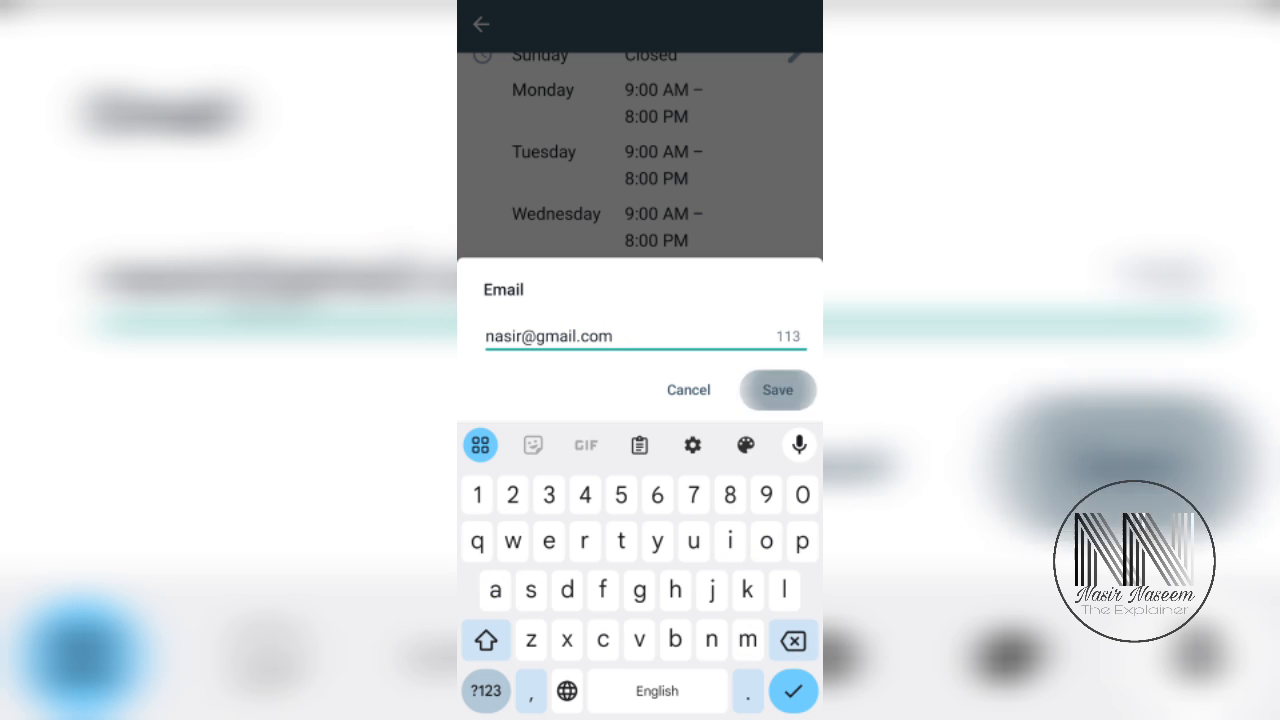
left_click(777, 390)
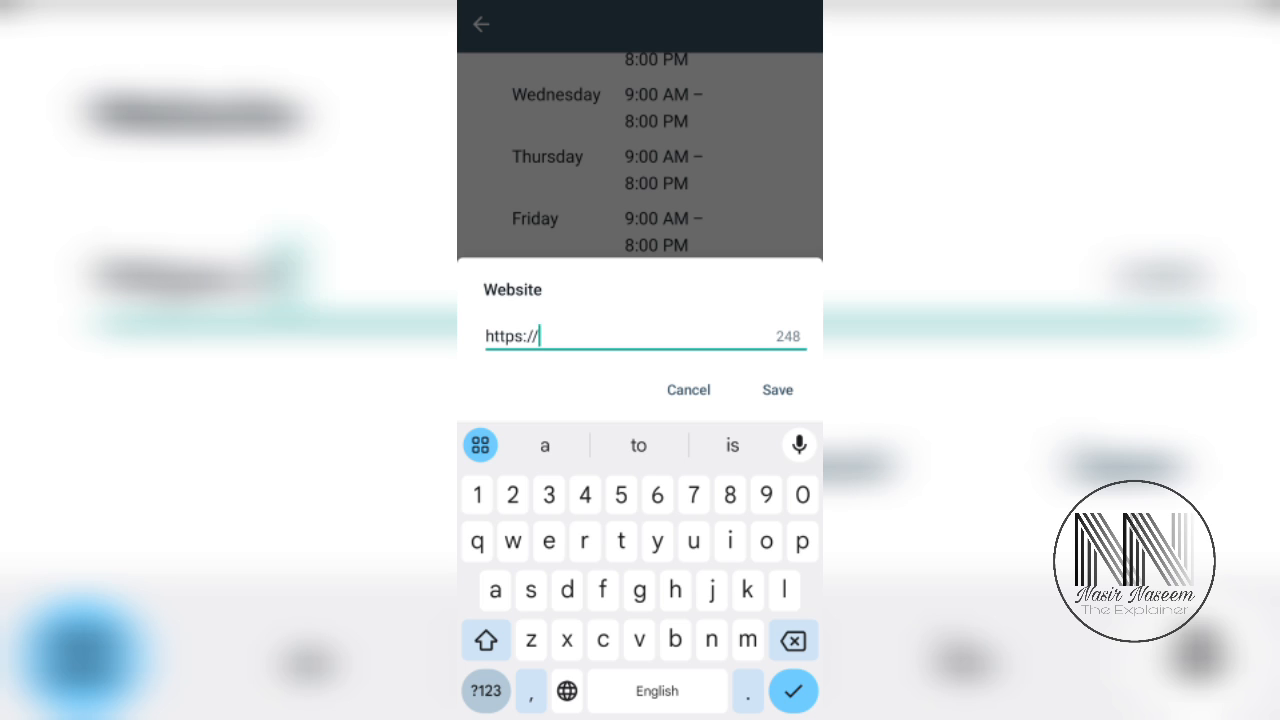
type("nasi")
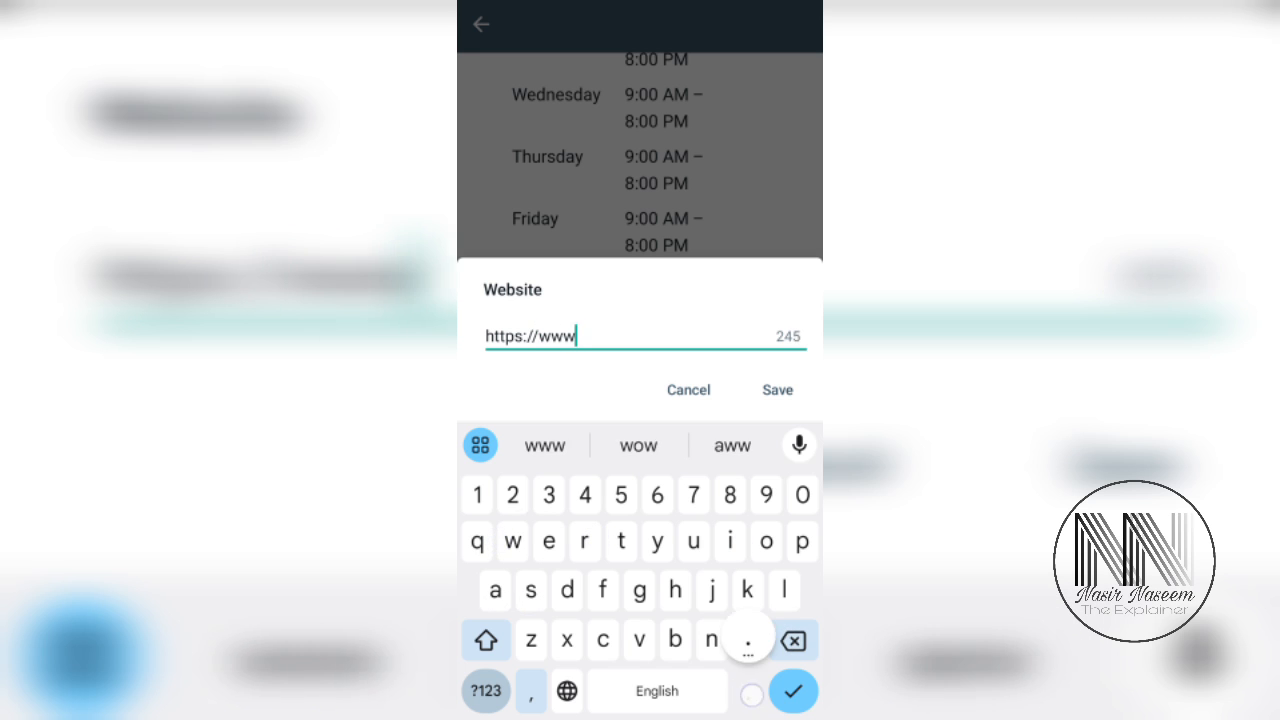
type(".nasir.")
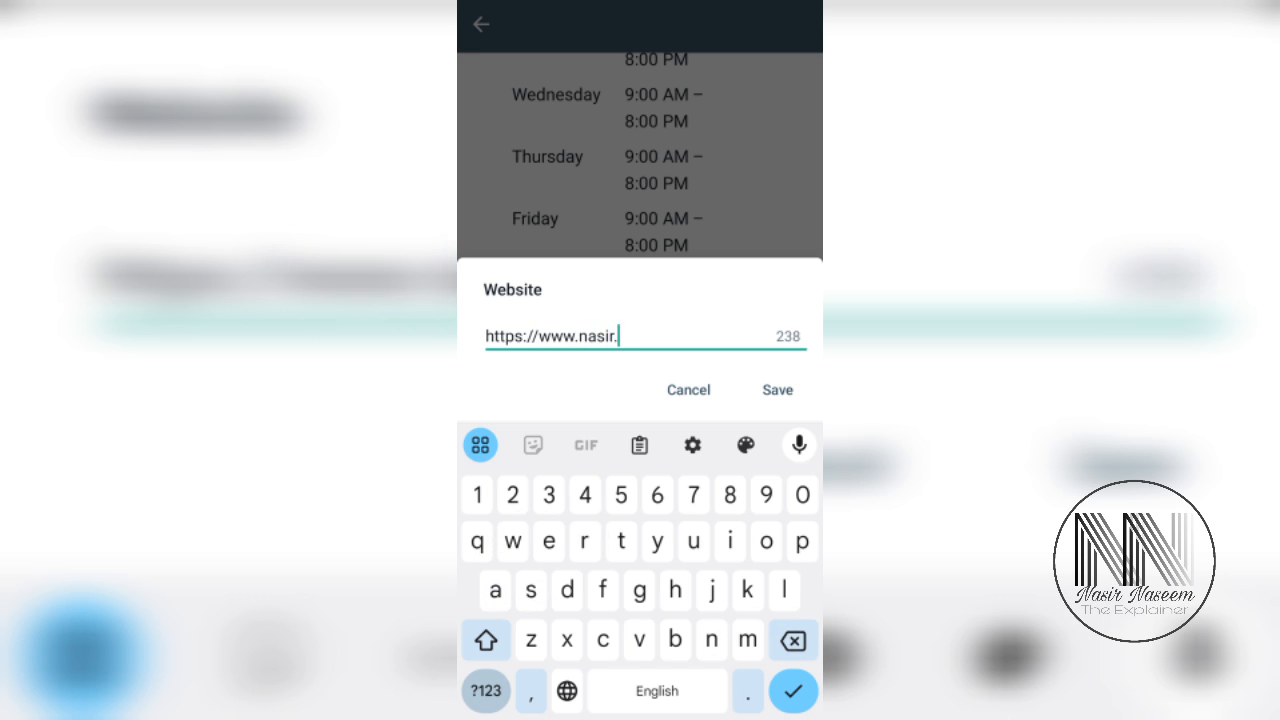
type("cok")
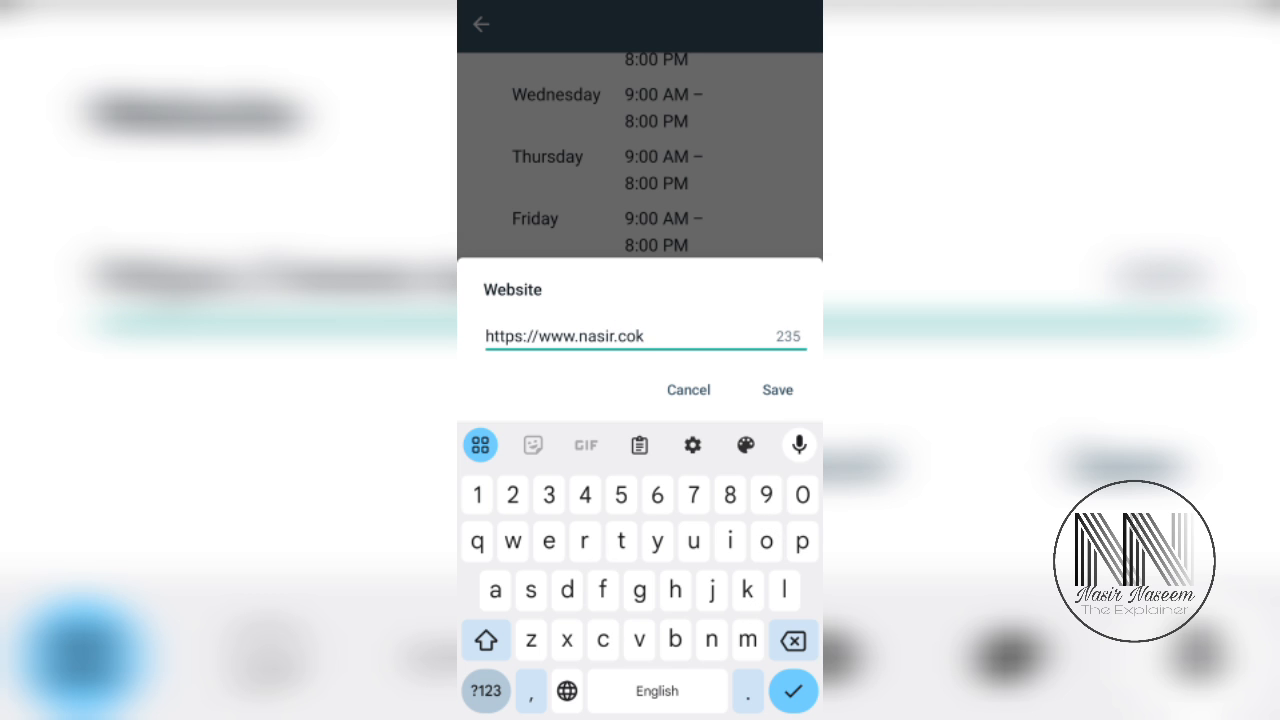
left_click(777, 389)
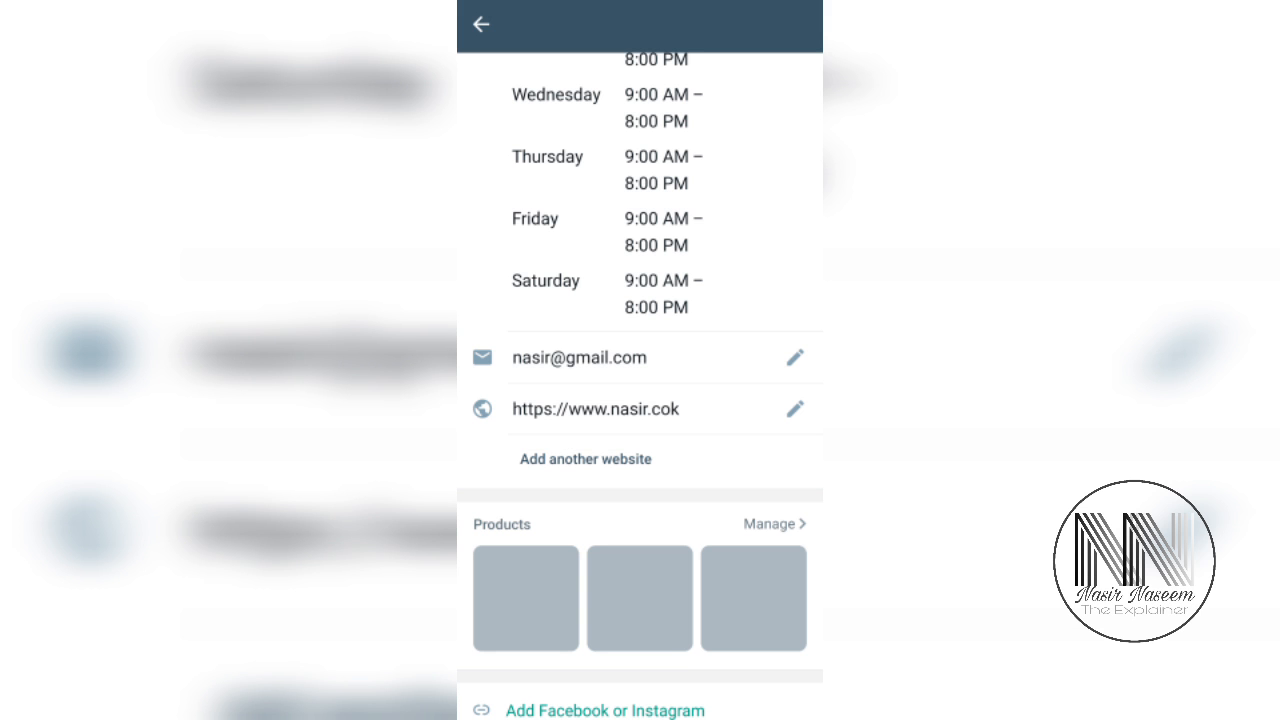
scroll("down", 3)
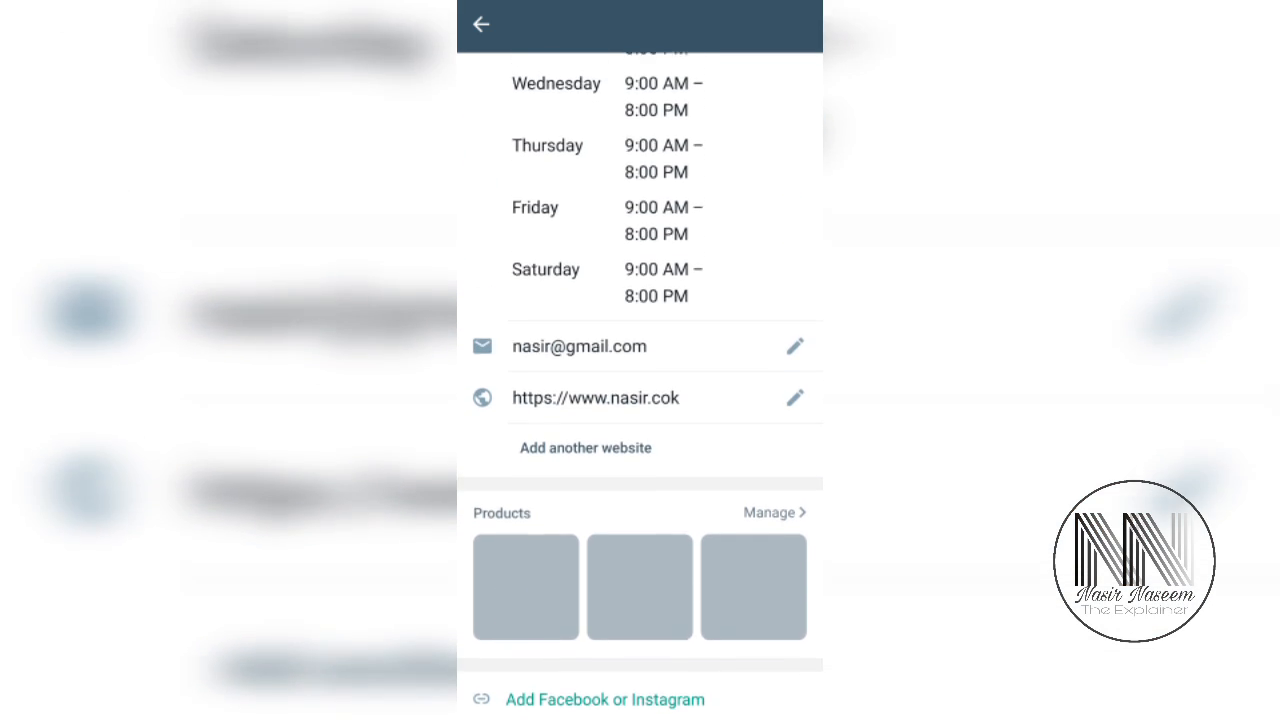
scroll("down", 3)
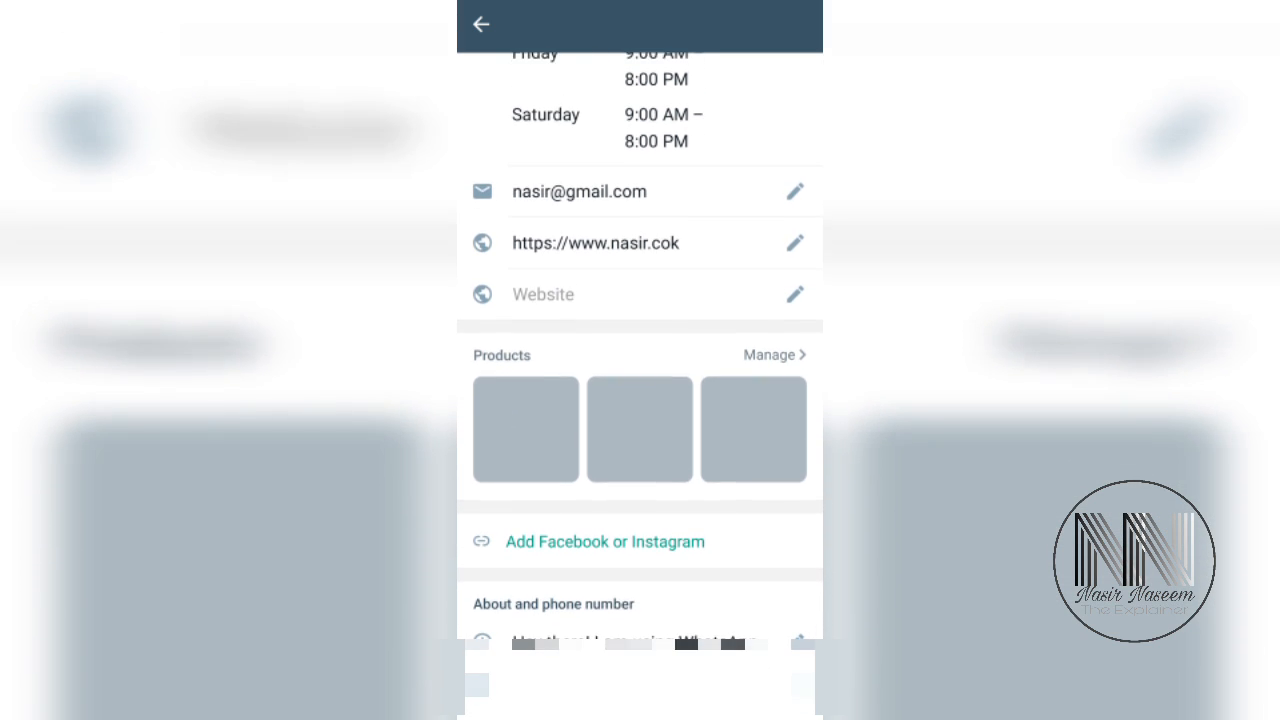
scroll("down", 3)
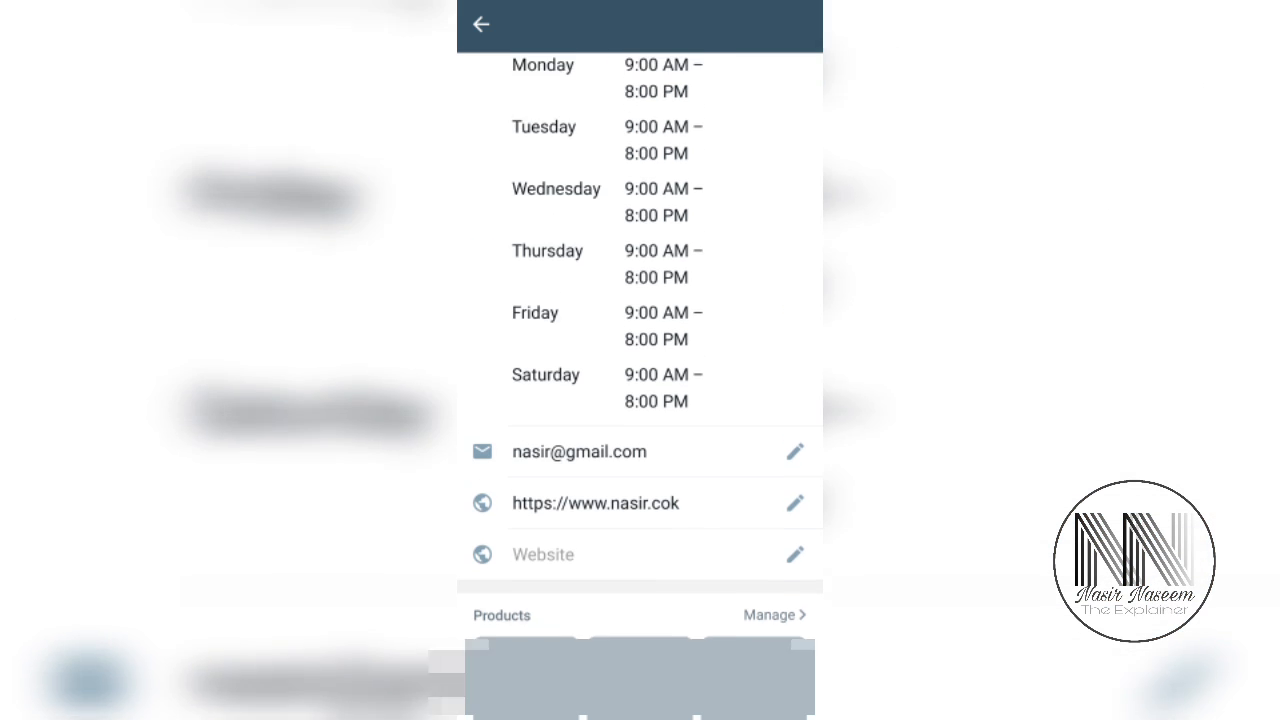
scroll("down", 3)
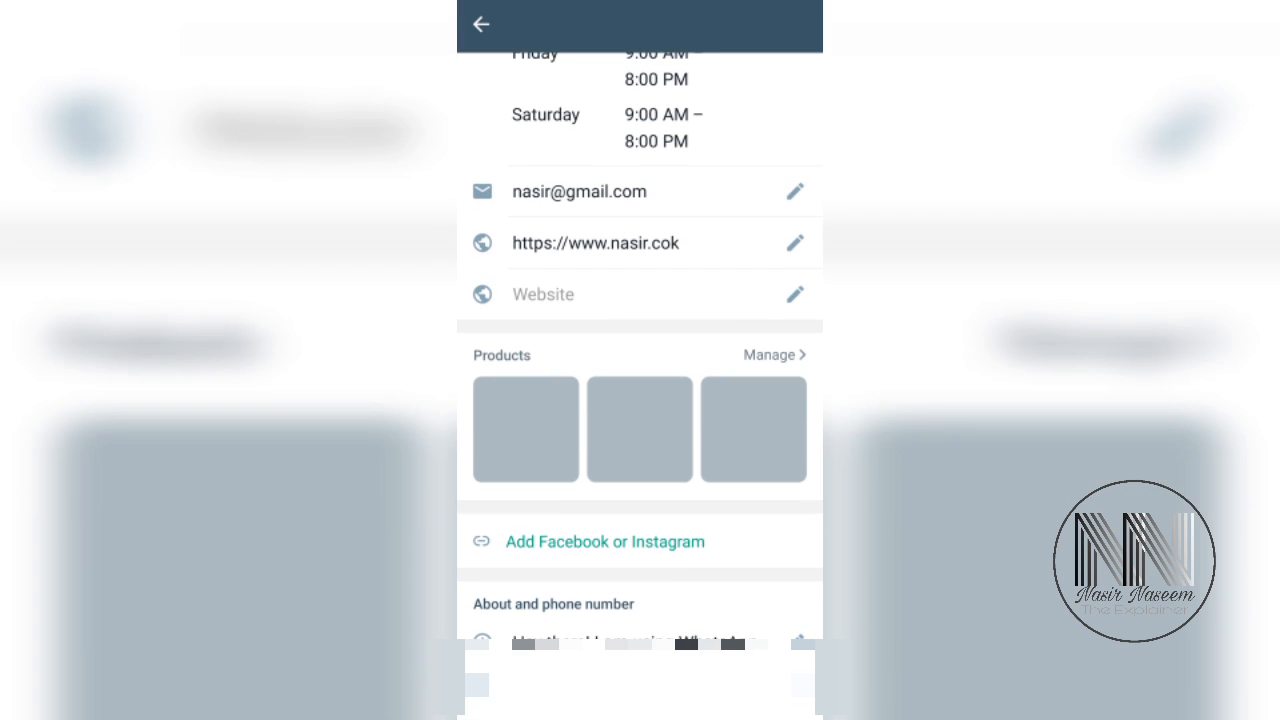
left_click(554, 541)
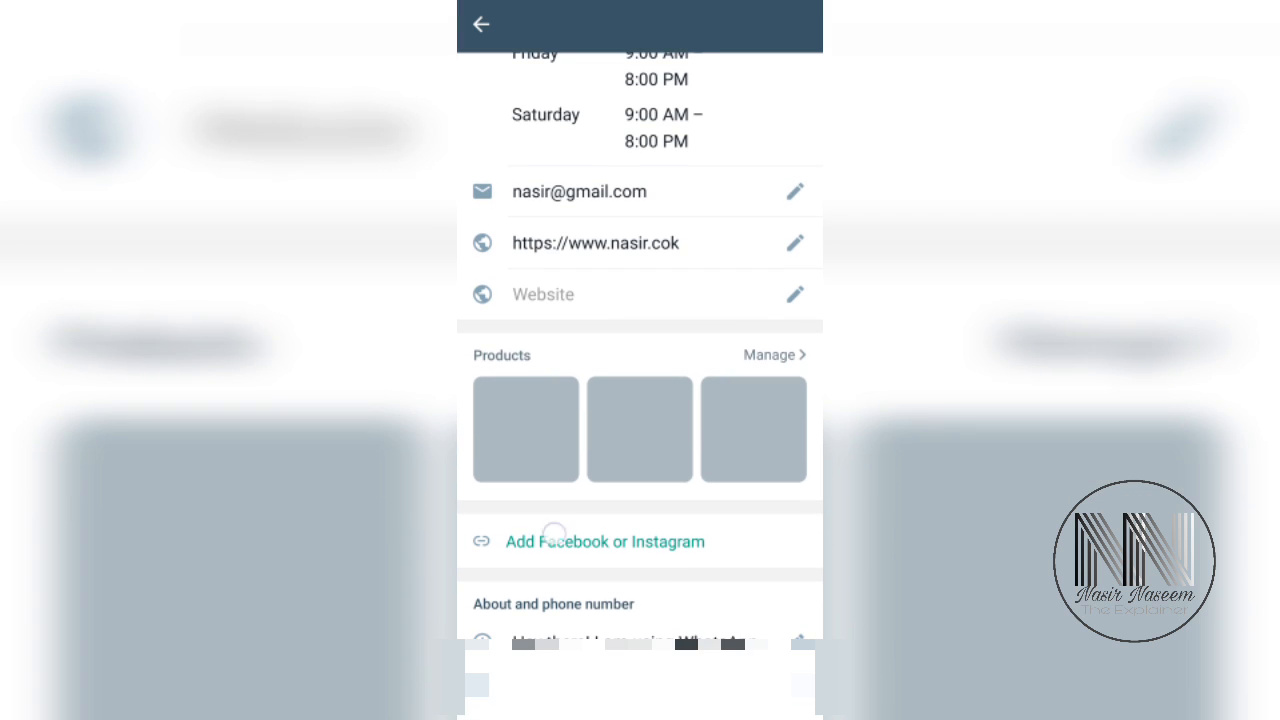
left_click(604, 541)
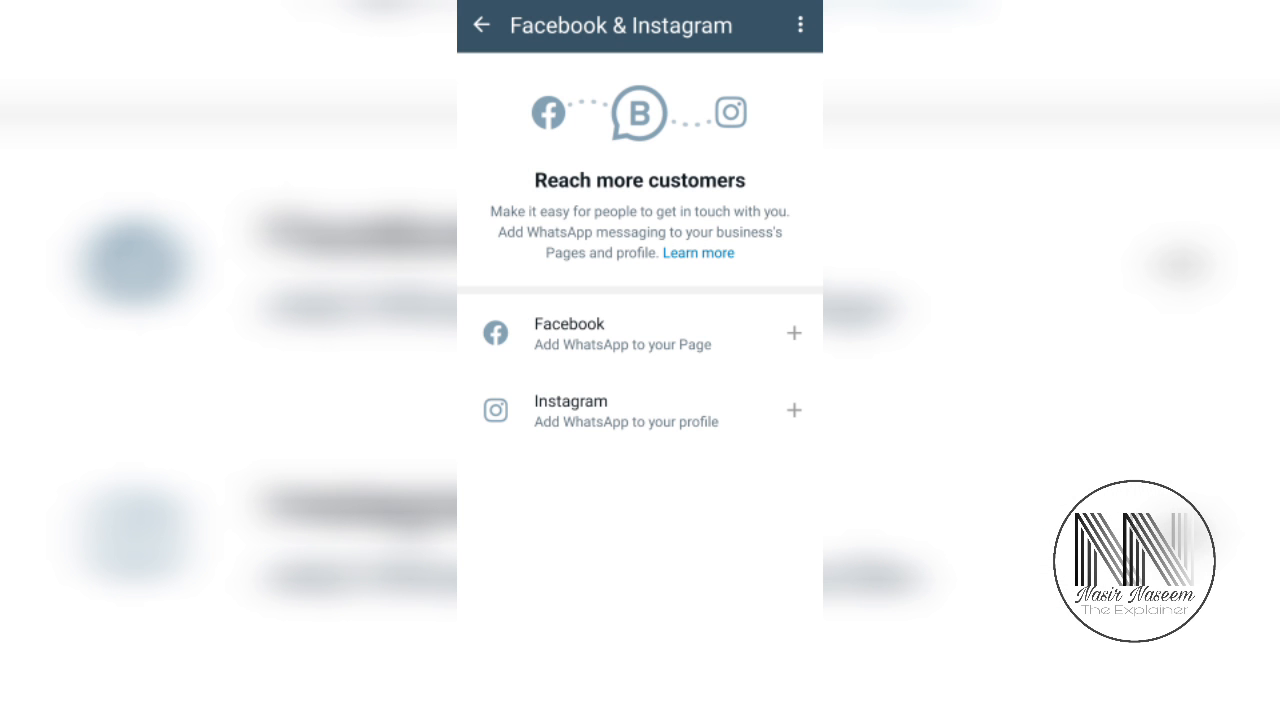
left_click(481, 24)
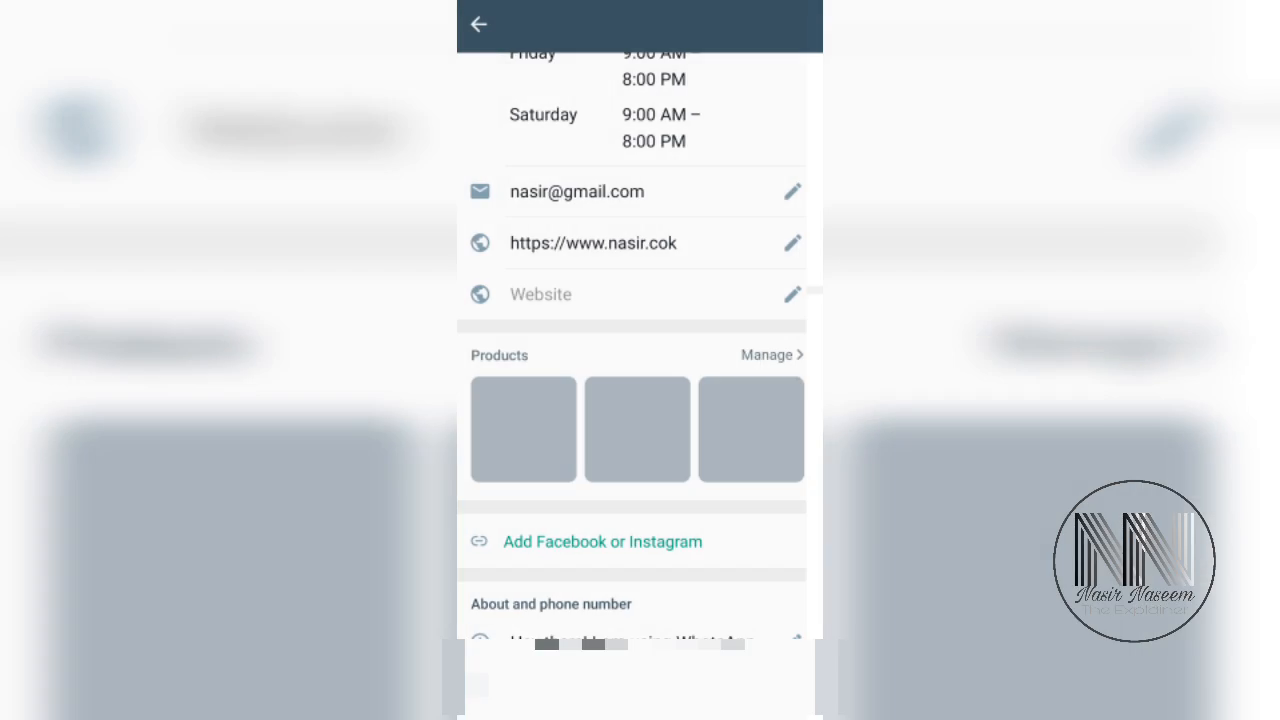